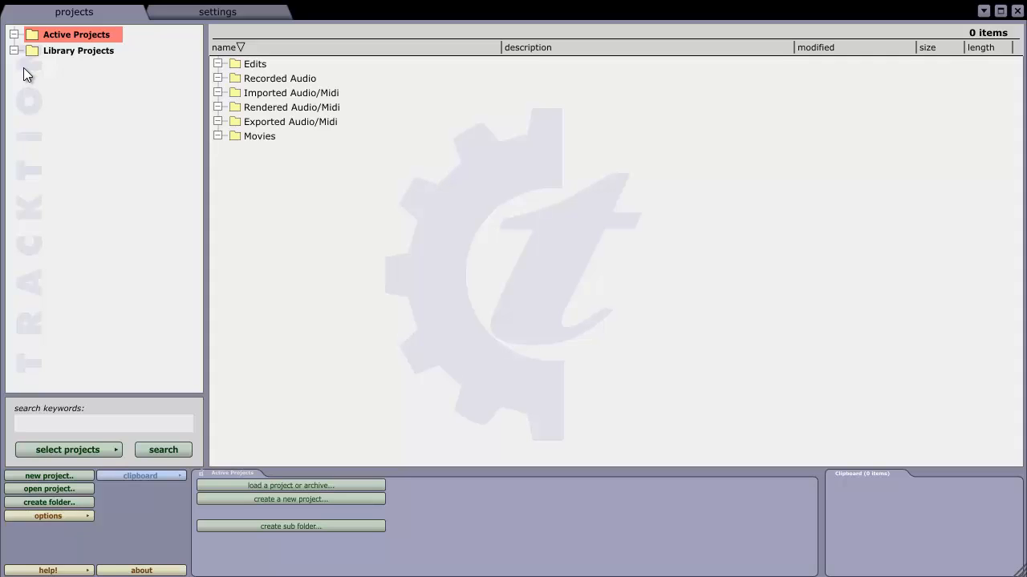
{"action": "mouse_move", "coordinate": [36, 41]}
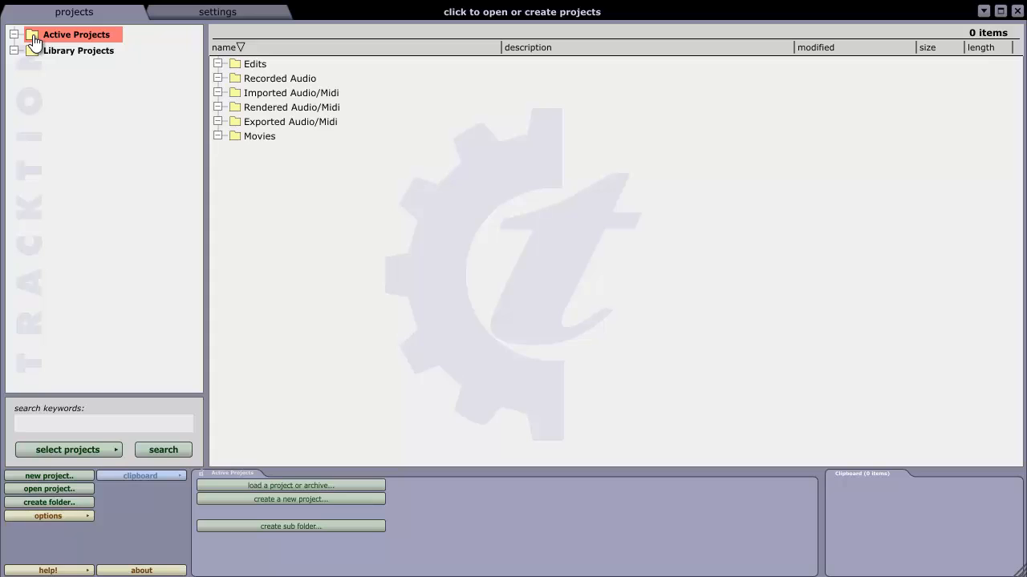
{"action": "mouse_move", "coordinate": [92, 44]}
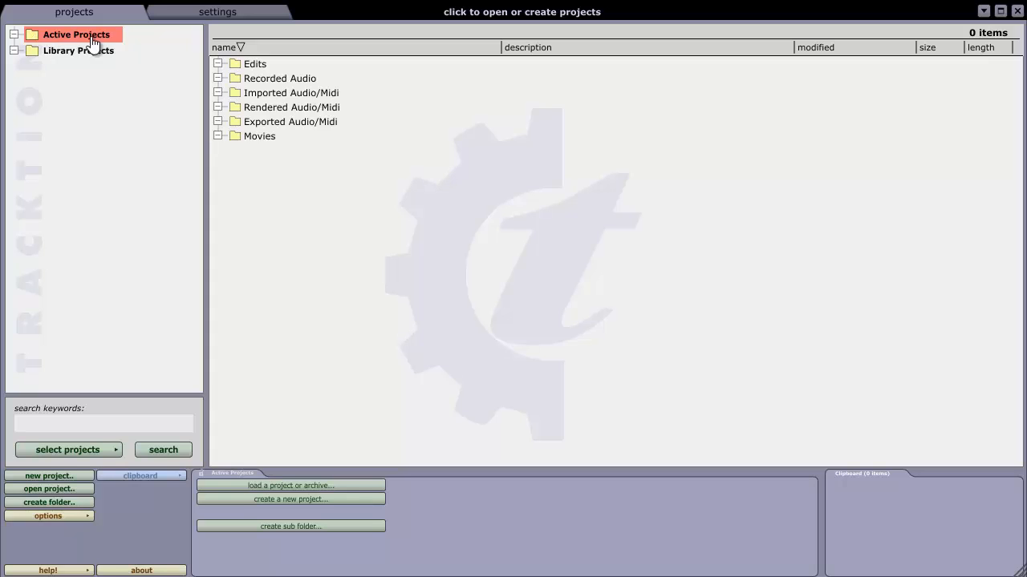
Step: Create a new project named T4MIDIDemo under Active Projects
{"action": "right_click", "coordinate": [76, 34]}
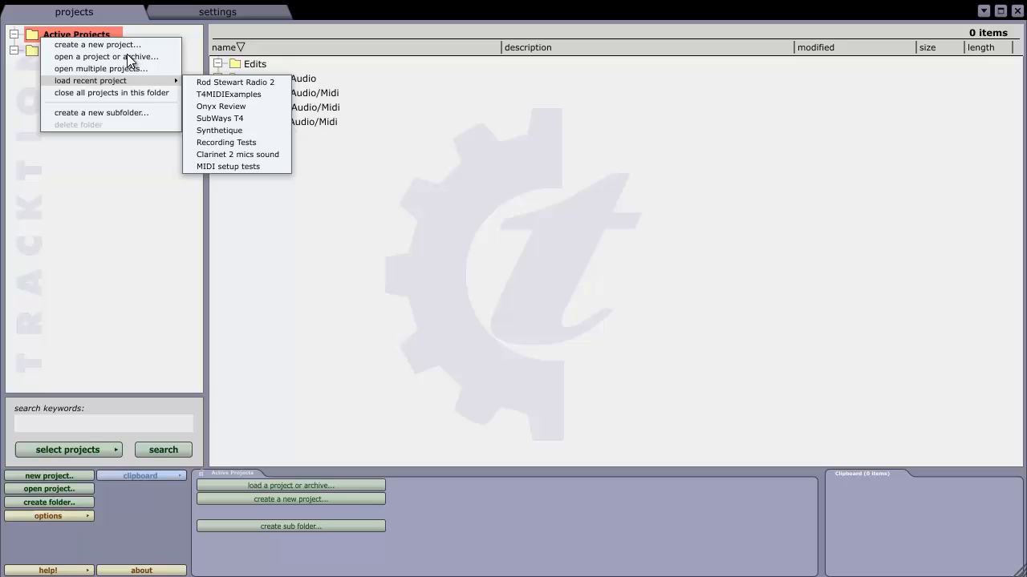
{"action": "left_click", "coordinate": [97, 45]}
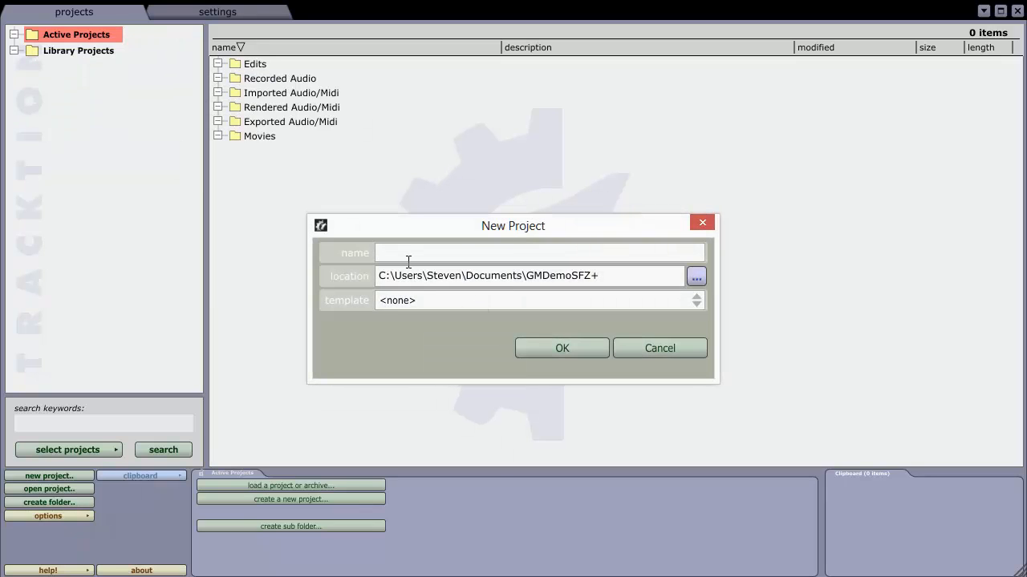
{"action": "type", "text": "T4M"}
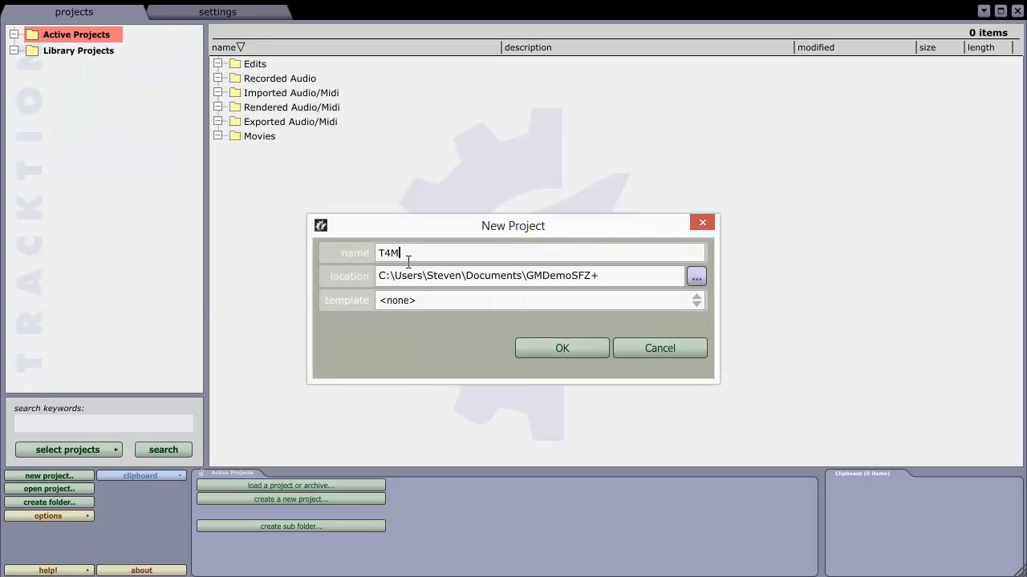
{"action": "type", "text": "IDI"}
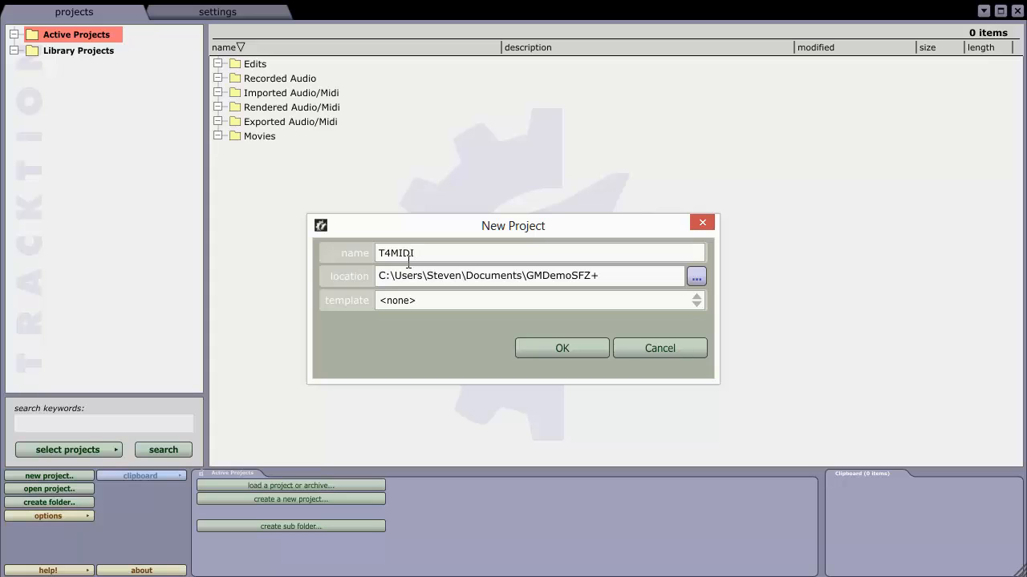
{"action": "type", "text": "Demo"}
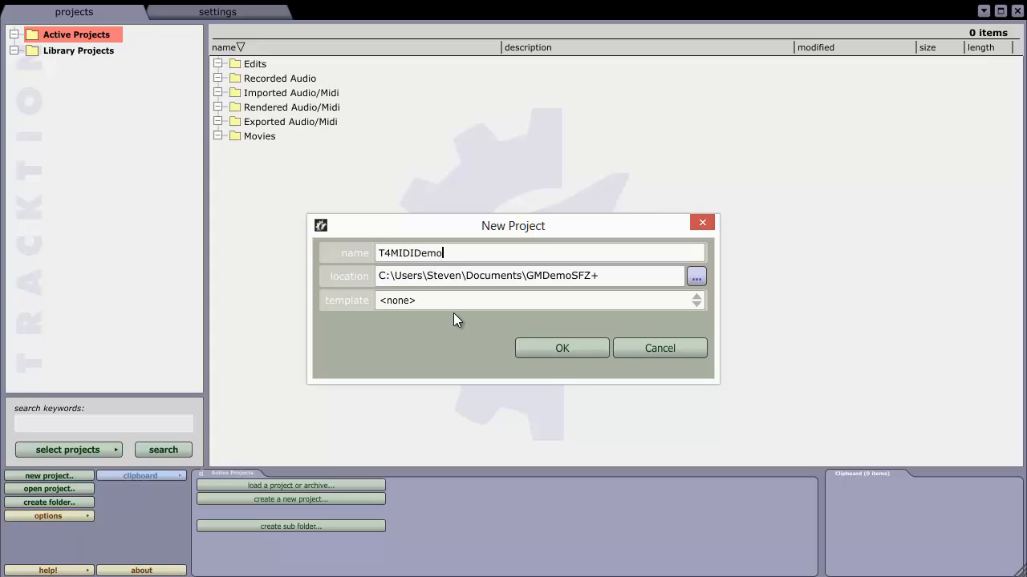
{"action": "left_click", "coordinate": [561, 347]}
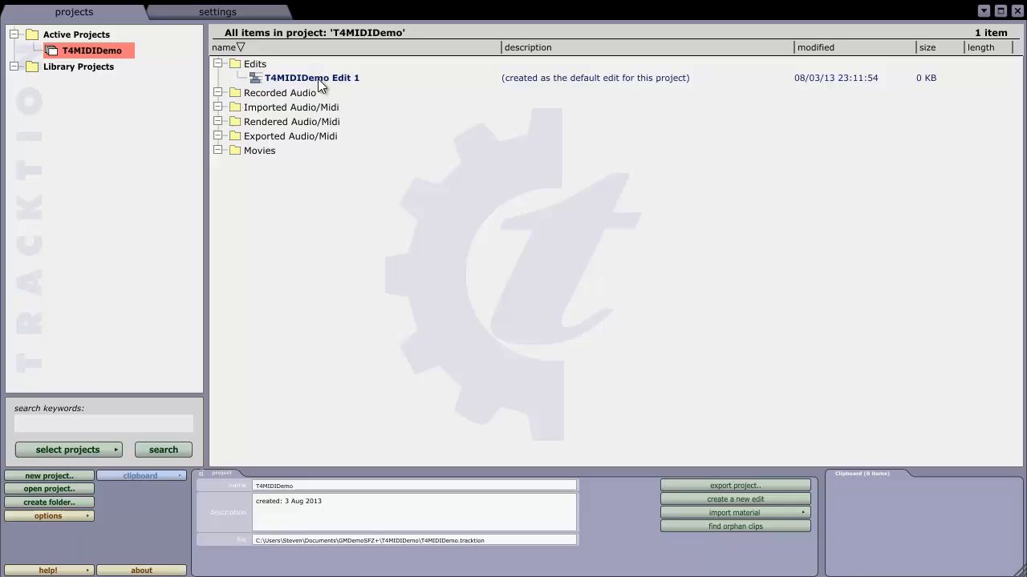
Step: Open T4MIDIDemo Edit 1 and bring up the track menu to remove extra tracks
{"action": "left_click", "coordinate": [311, 77]}
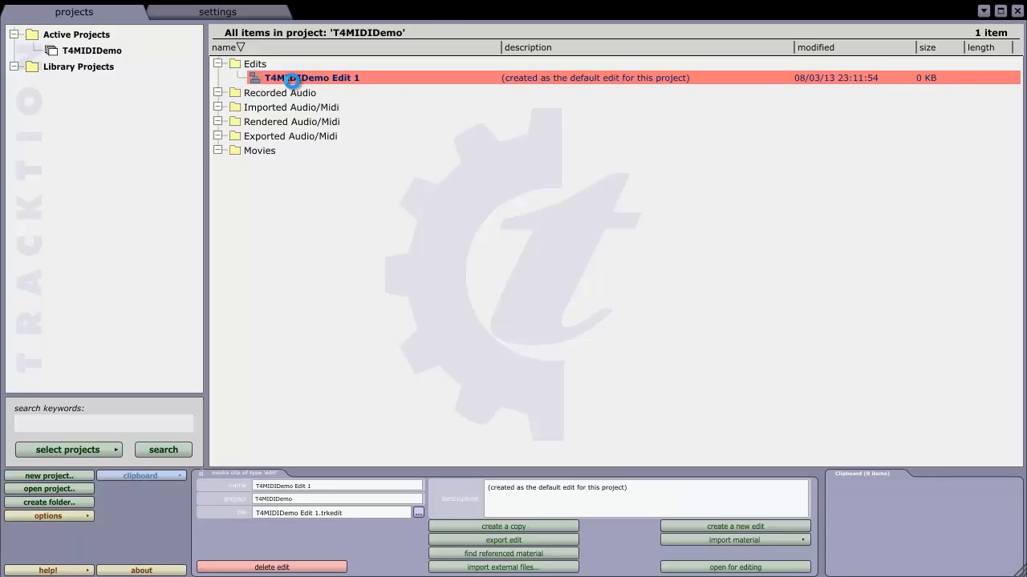
{"action": "double_click", "coordinate": [312, 77]}
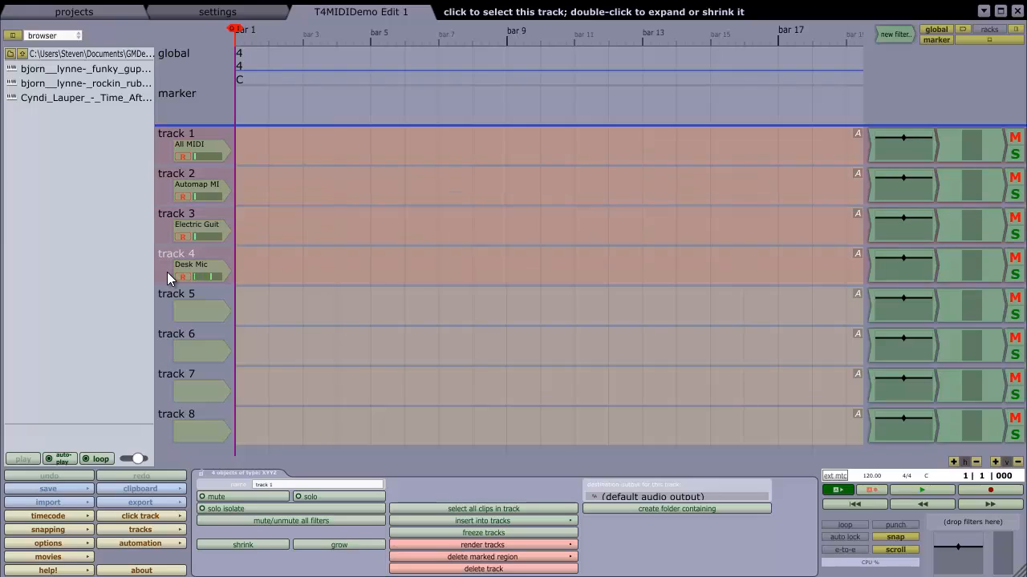
{"action": "right_click", "coordinate": [168, 268]}
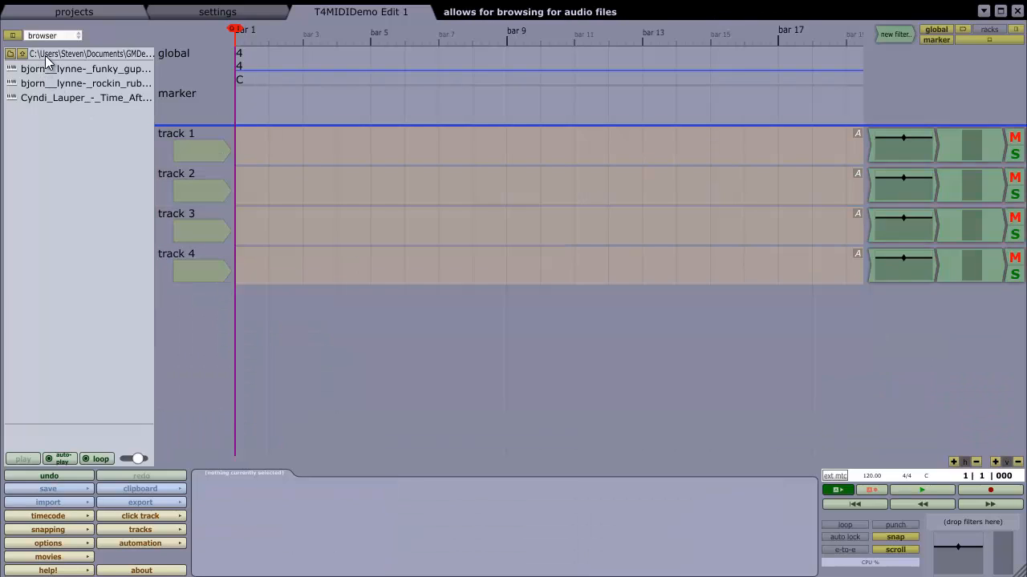
Step: Import the Bjorn Lynne MIDI file from the MIDI files folder into the edit
{"action": "left_click", "coordinate": [23, 54]}
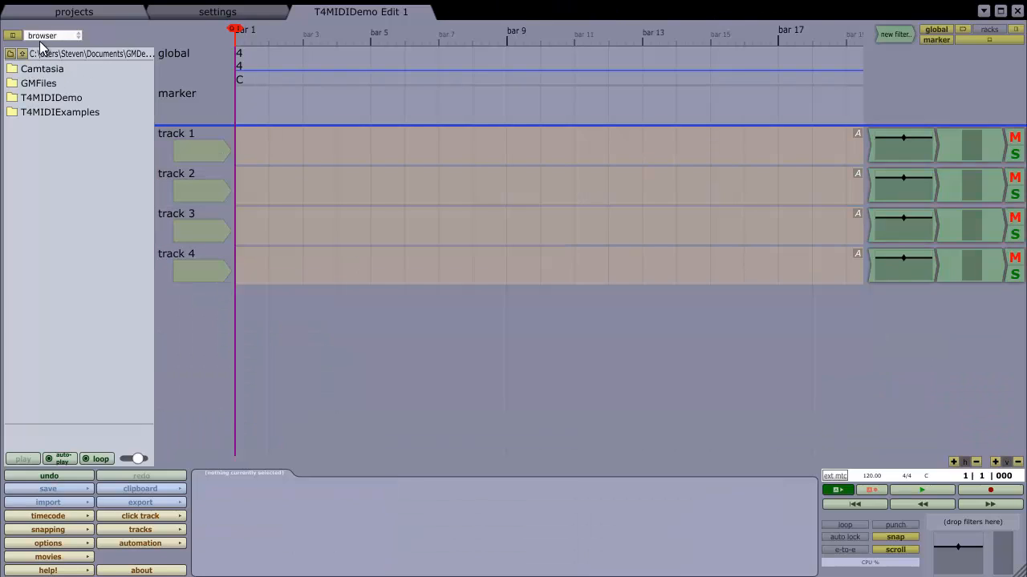
{"action": "mouse_move", "coordinate": [77, 112]}
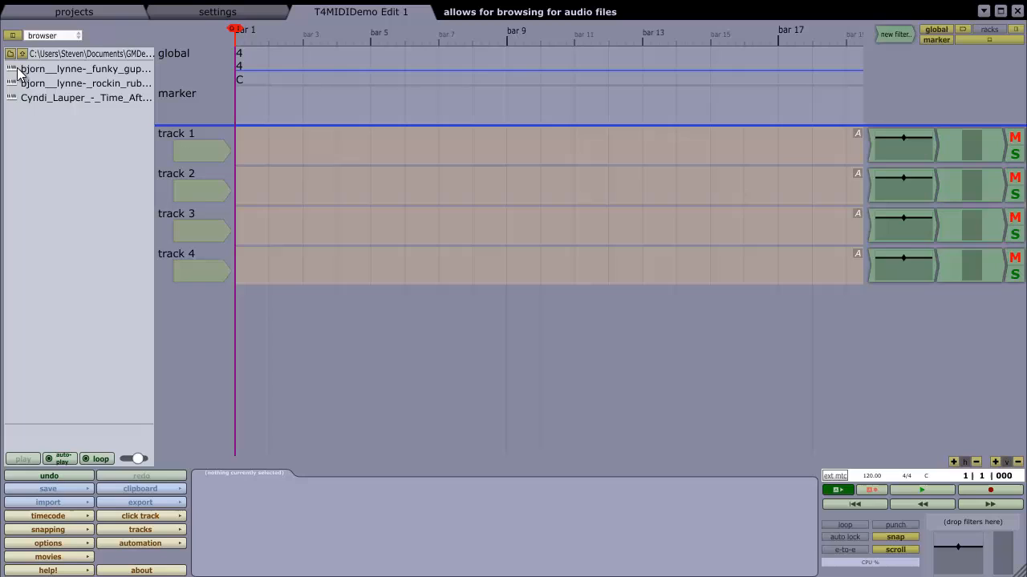
{"action": "left_click_drag", "start_coordinate": [80, 68], "coordinate": [265, 152]}
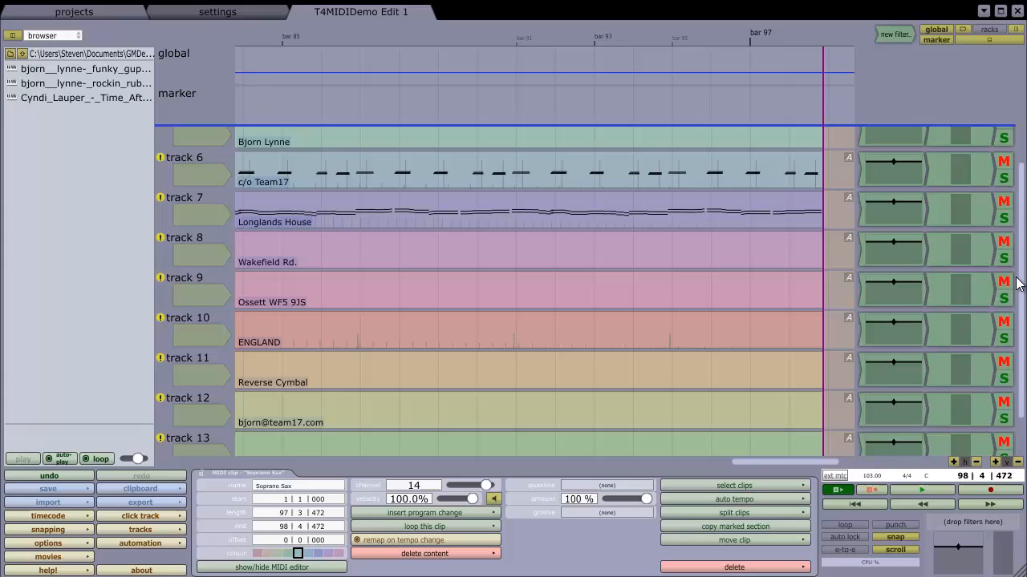
Step: Scroll to the top and show track 1's properties, still on default audio output
{"action": "scroll", "scroll_direction": "up", "scroll_amount": 3}
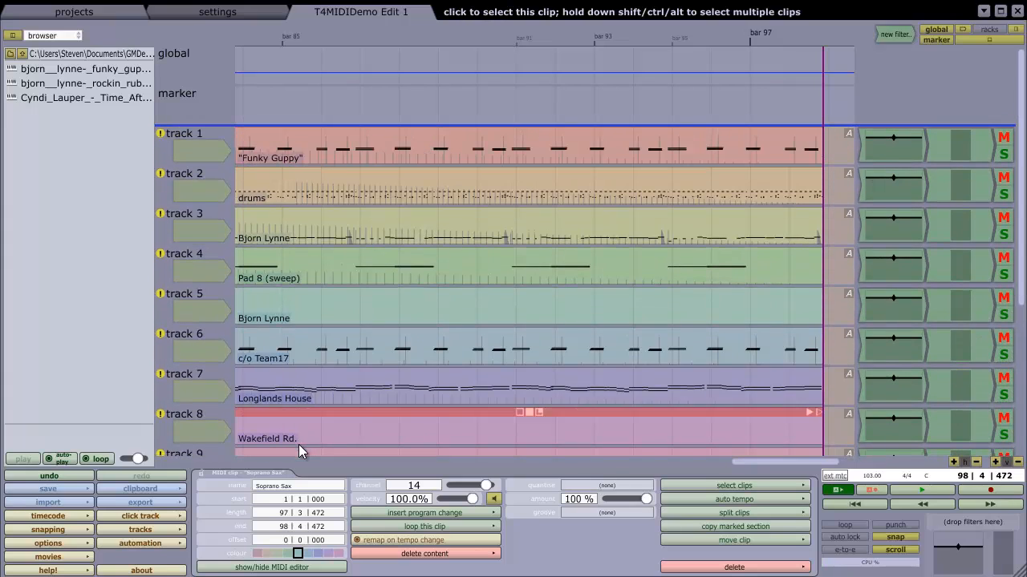
{"action": "left_click", "coordinate": [377, 148]}
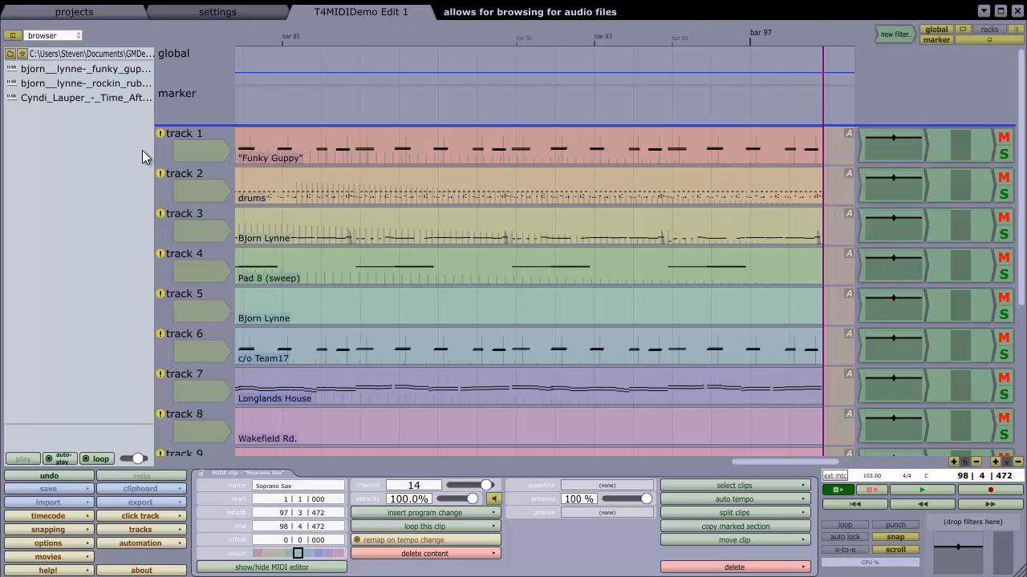
{"action": "mouse_move", "coordinate": [160, 134]}
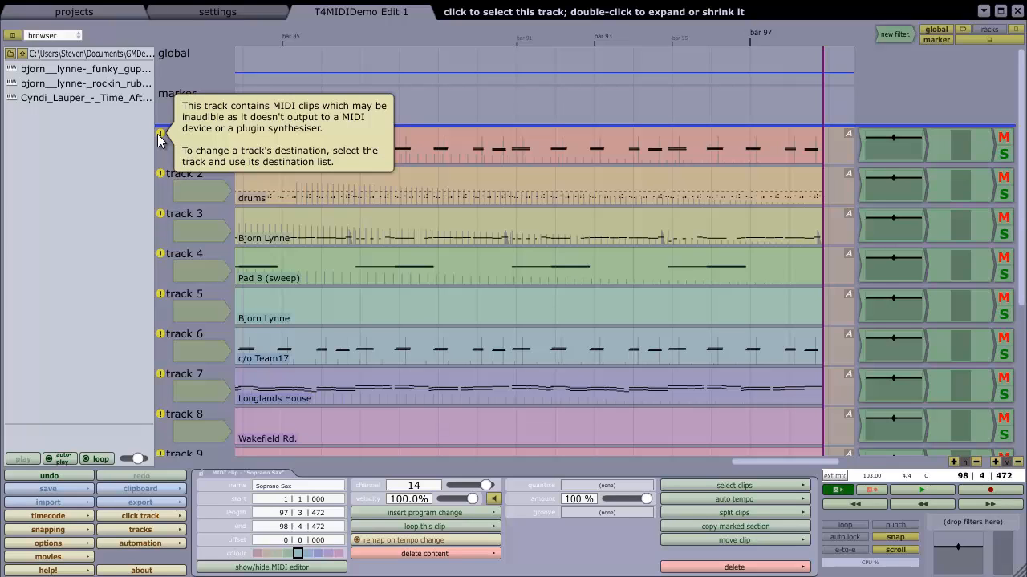
{"action": "left_click", "coordinate": [184, 133]}
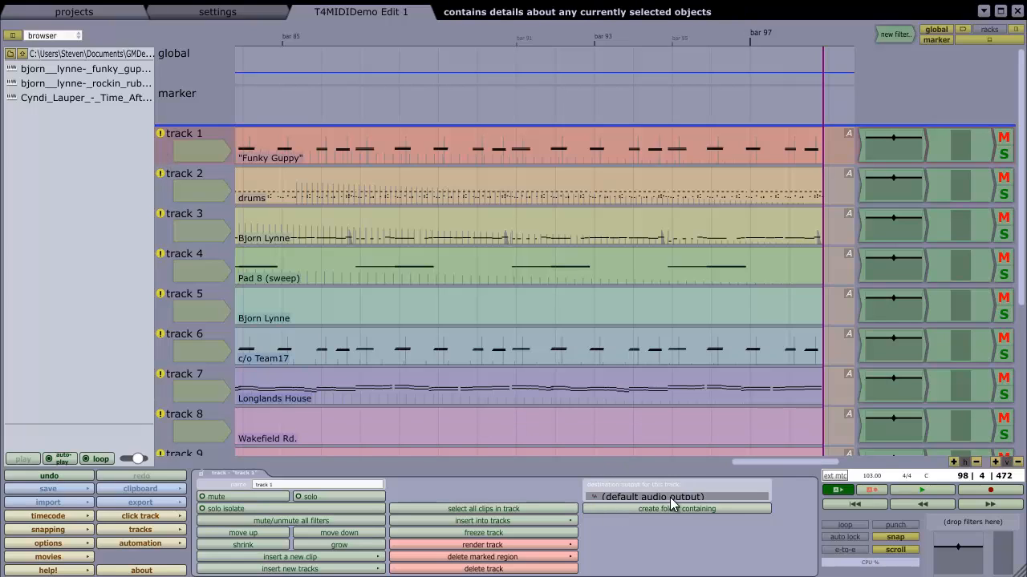
{"action": "mouse_move", "coordinate": [746, 375]}
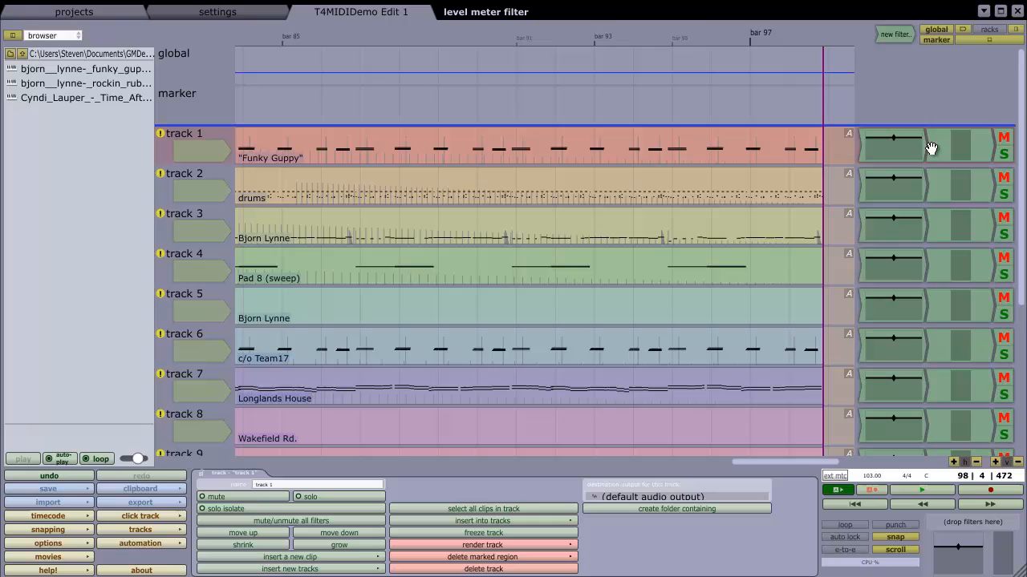
{"action": "mouse_move", "coordinate": [191, 150]}
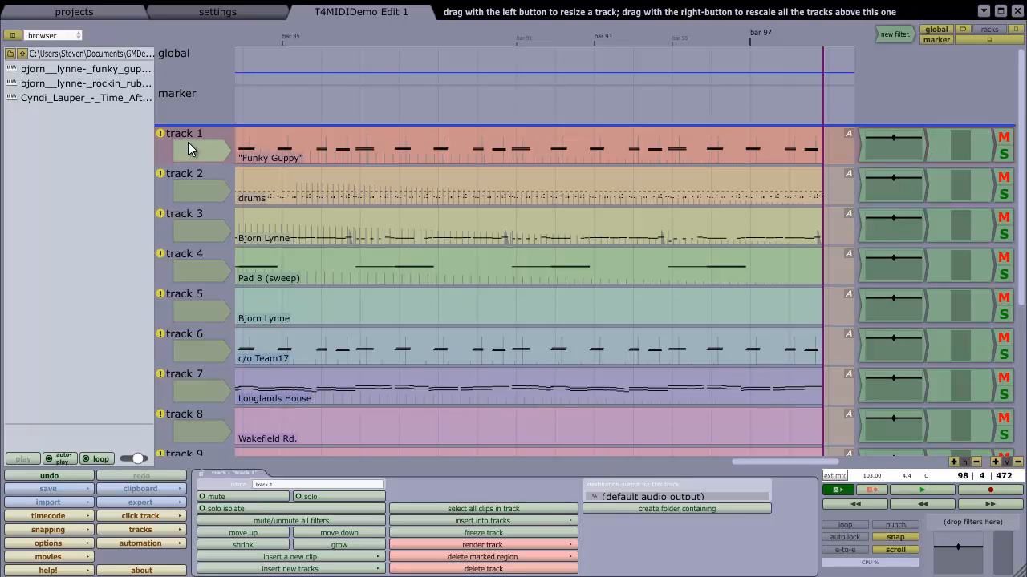
Step: Send track 1 to default MIDI output, tracks 2–14 to Microsoft GS Wavetable Synth, and play
{"action": "left_click", "coordinate": [677, 497]}
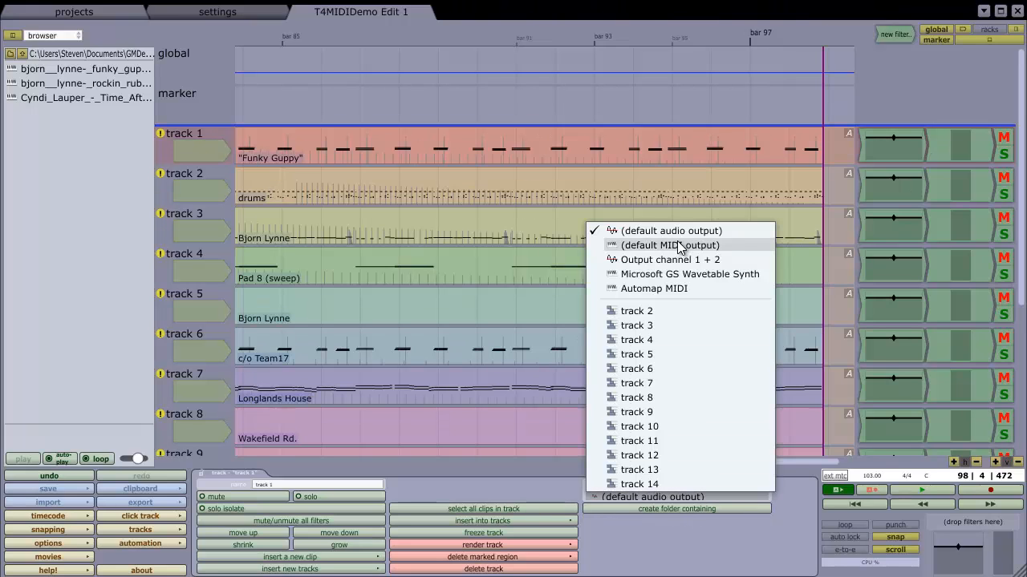
{"action": "left_click", "coordinate": [753, 304]}
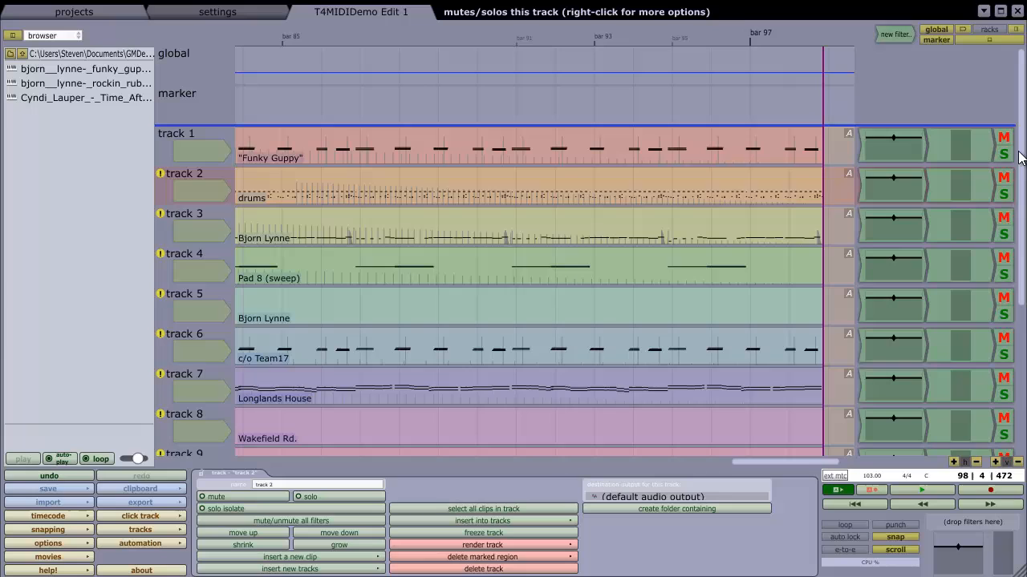
{"action": "scroll", "scroll_direction": "down", "scroll_amount": 3}
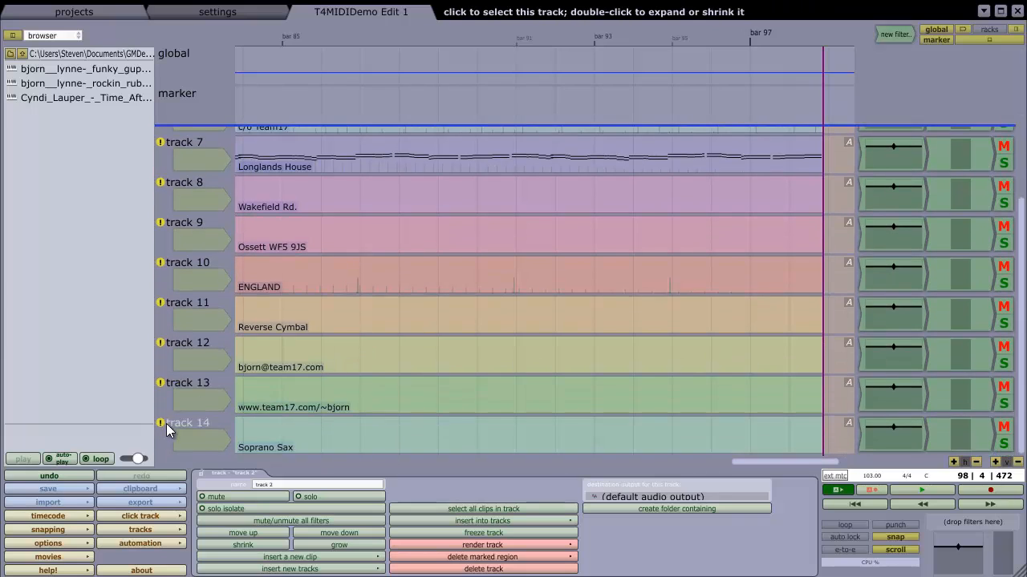
{"action": "left_click", "coordinate": [676, 497]}
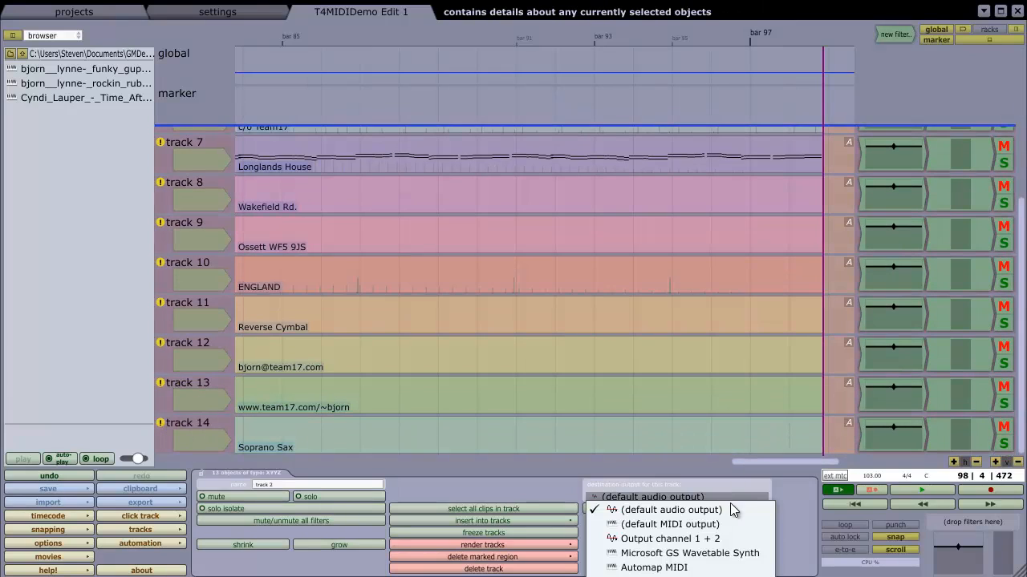
{"action": "left_click", "coordinate": [690, 554]}
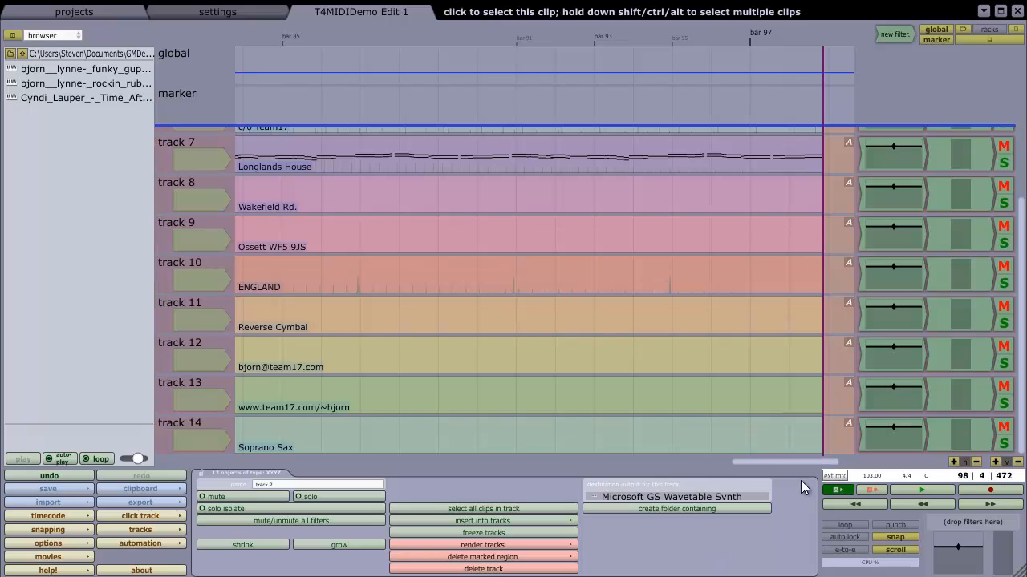
{"action": "left_click", "coordinate": [921, 490]}
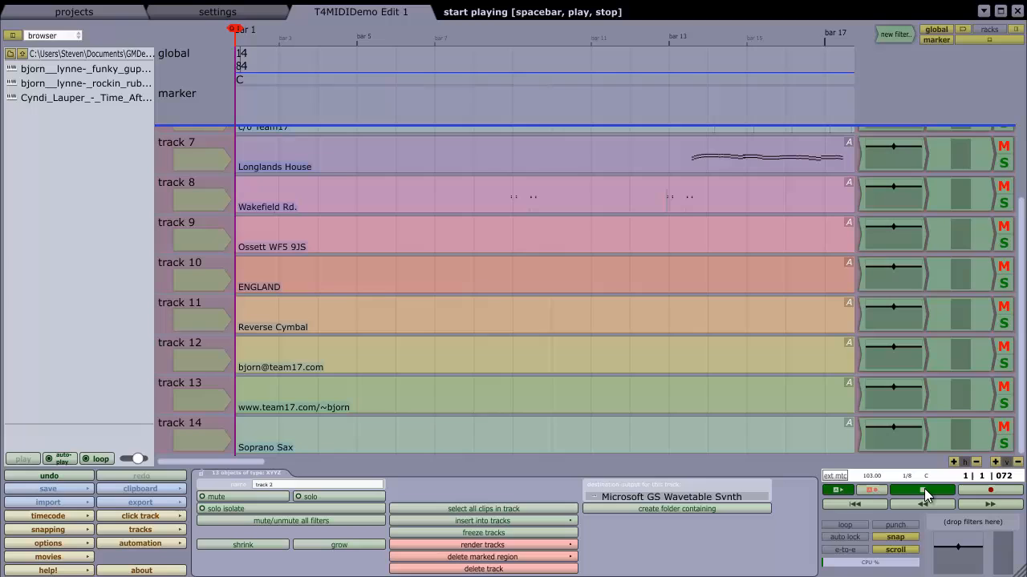
Step: Stop playback partway into bar 2
{"action": "left_click", "coordinate": [921, 490]}
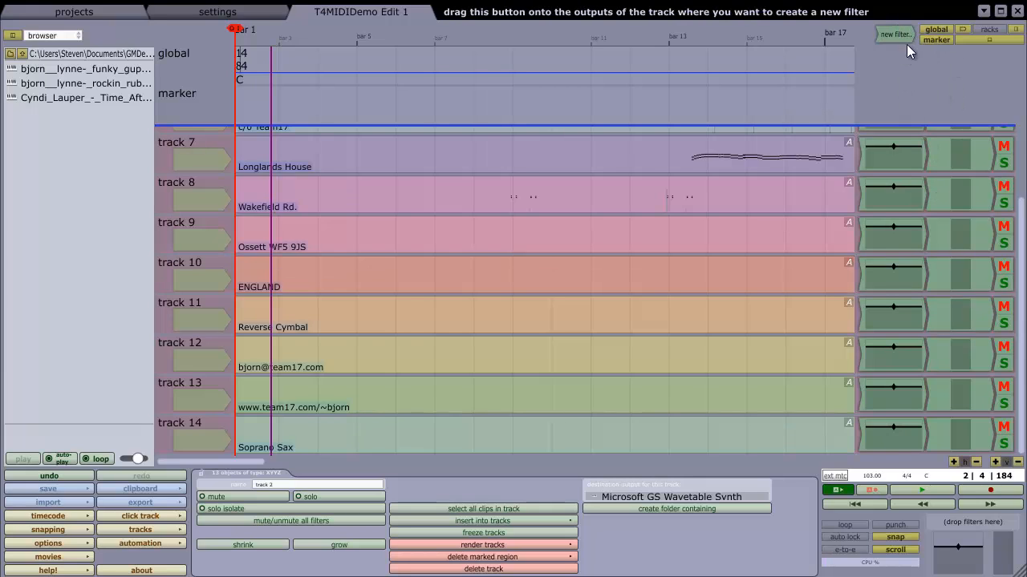
{"action": "mouse_move", "coordinate": [942, 259]}
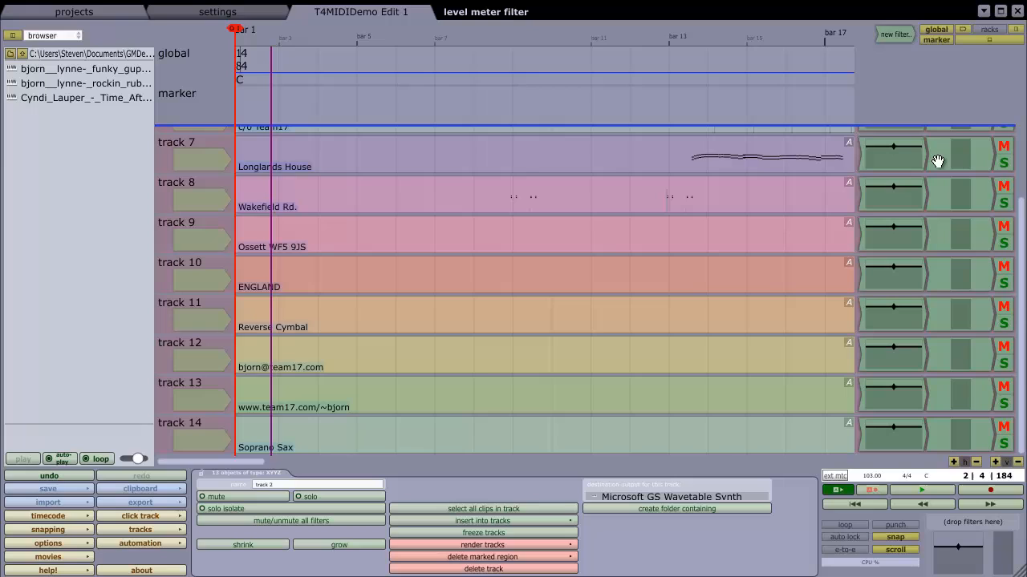
{"action": "mouse_move", "coordinate": [971, 285]}
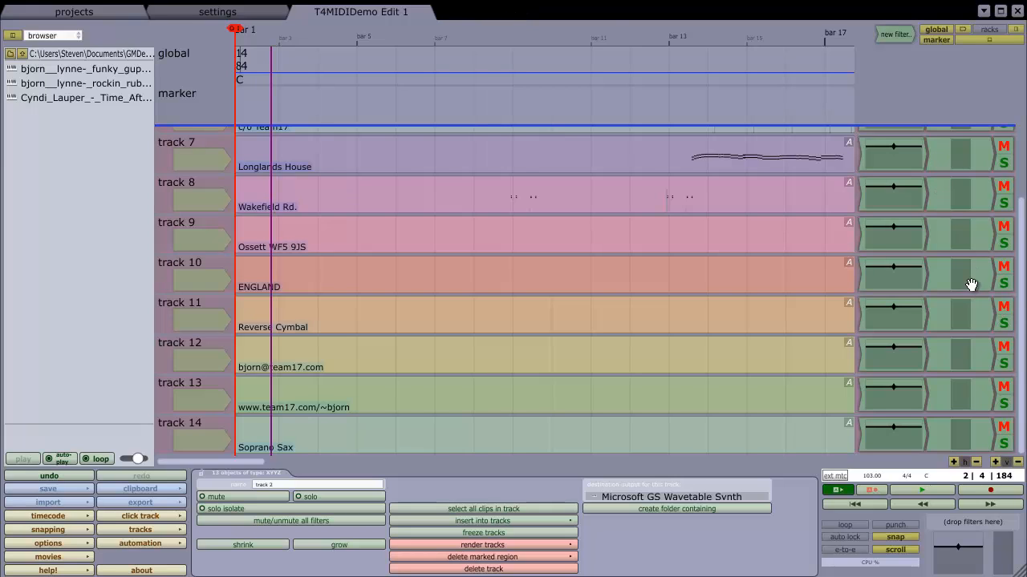
{"action": "mouse_move", "coordinate": [1019, 248]}
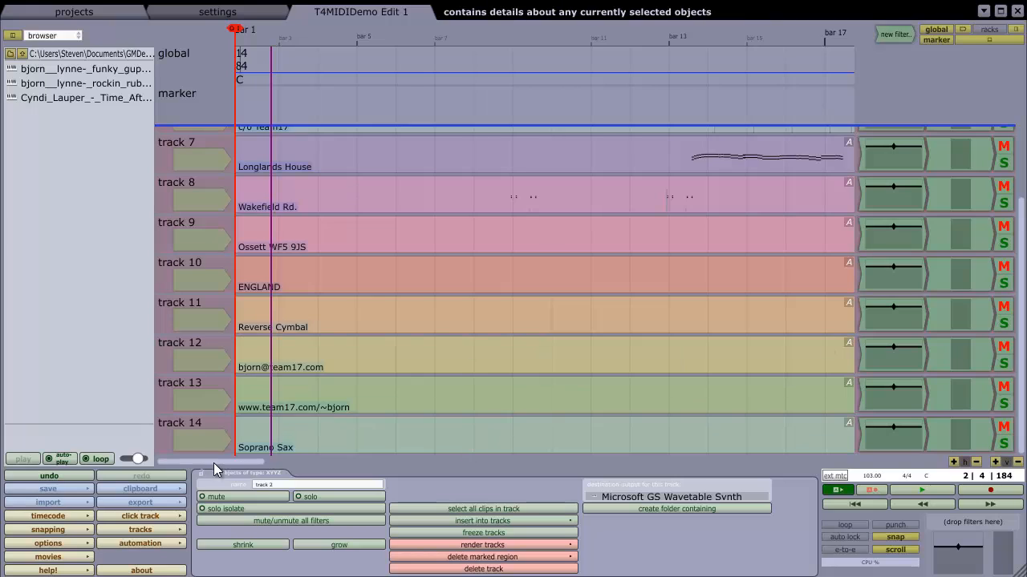
{"action": "mouse_move", "coordinate": [167, 445]}
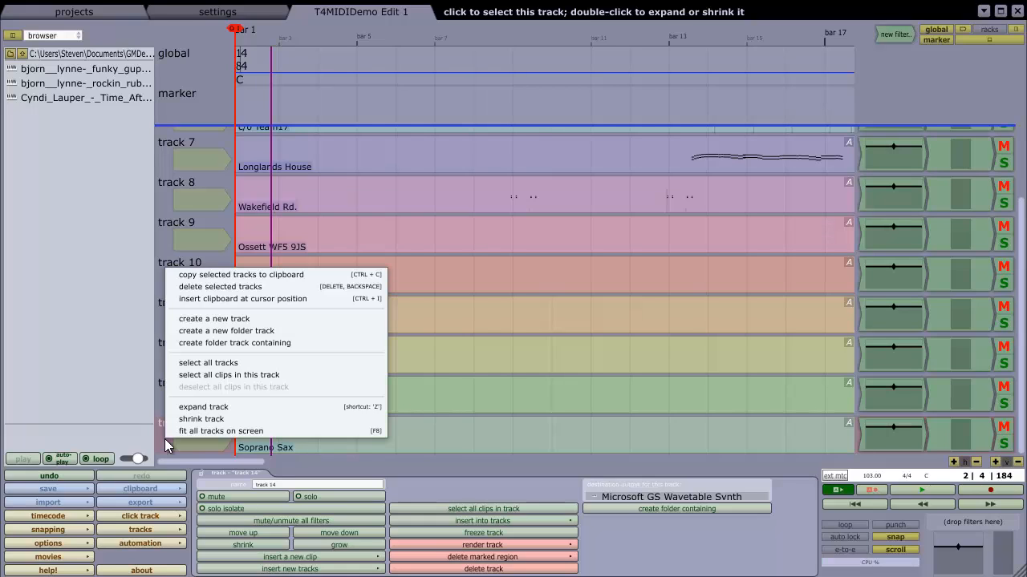
{"action": "mouse_move", "coordinate": [288, 322]}
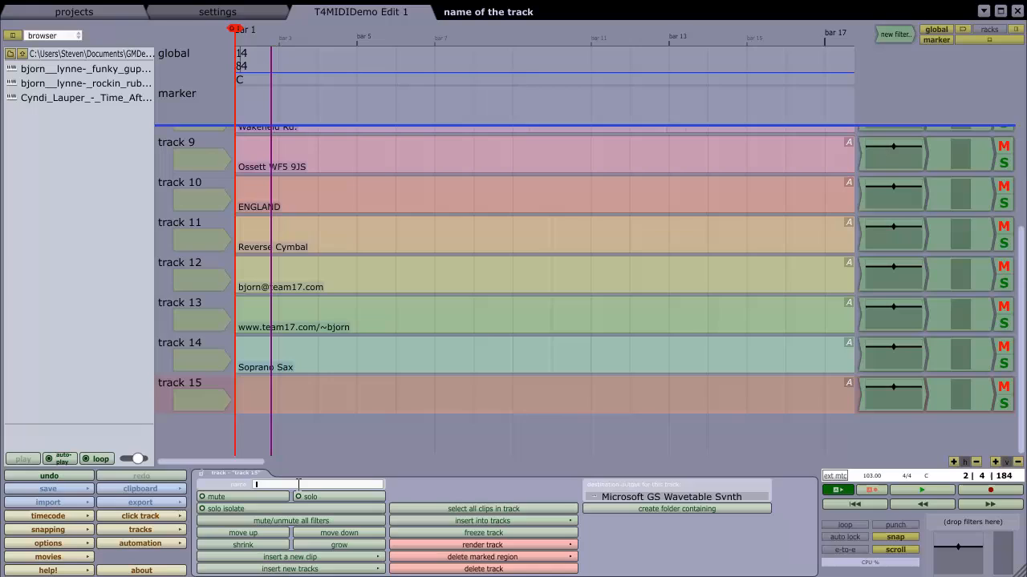
Step: Name the new fifteenth track Combined MIDI
{"action": "type", "text": "Combined MIDI"}
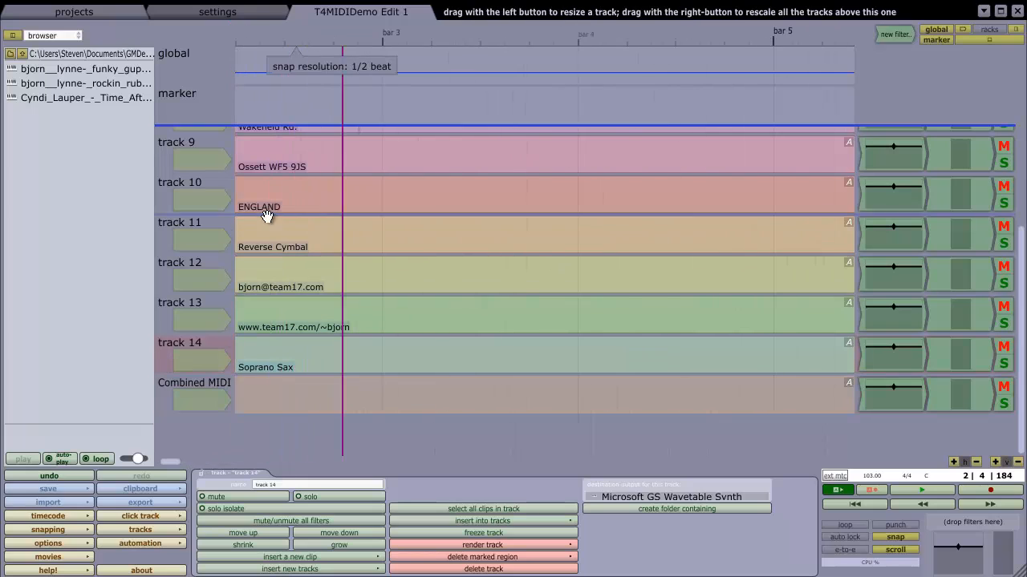
{"action": "scroll", "scroll_direction": "up", "scroll_amount": 3}
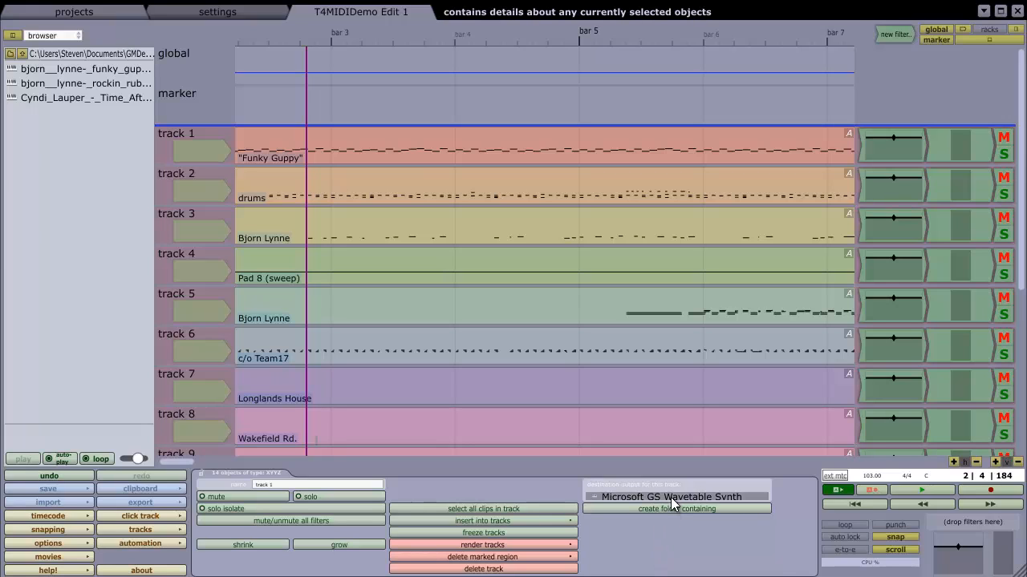
Step: Route tracks 1–14 to the Combined MIDI track and add an sfz+ synth to it
{"action": "left_click", "coordinate": [677, 497]}
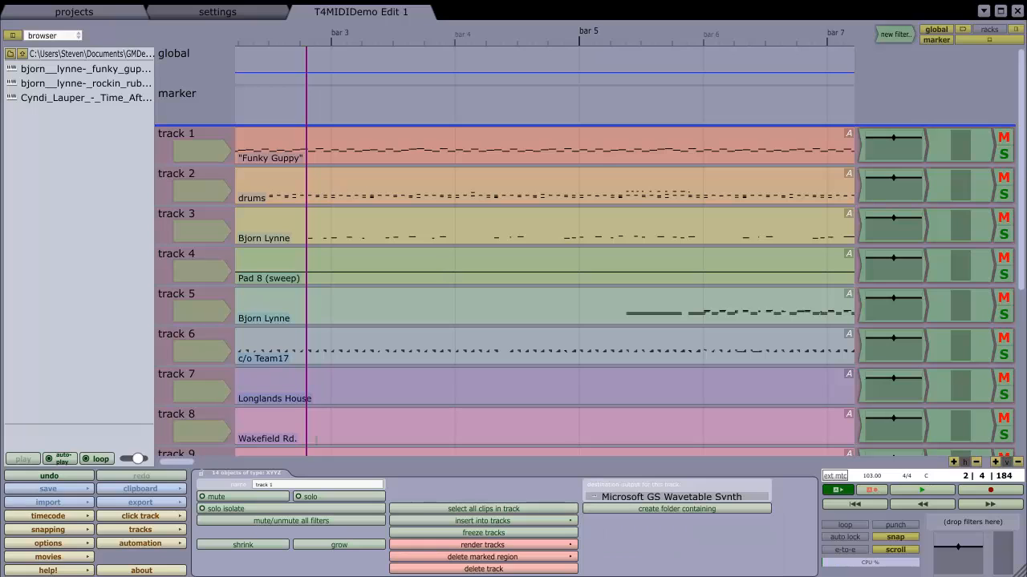
{"action": "scroll", "scroll_direction": "down", "scroll_amount": 3}
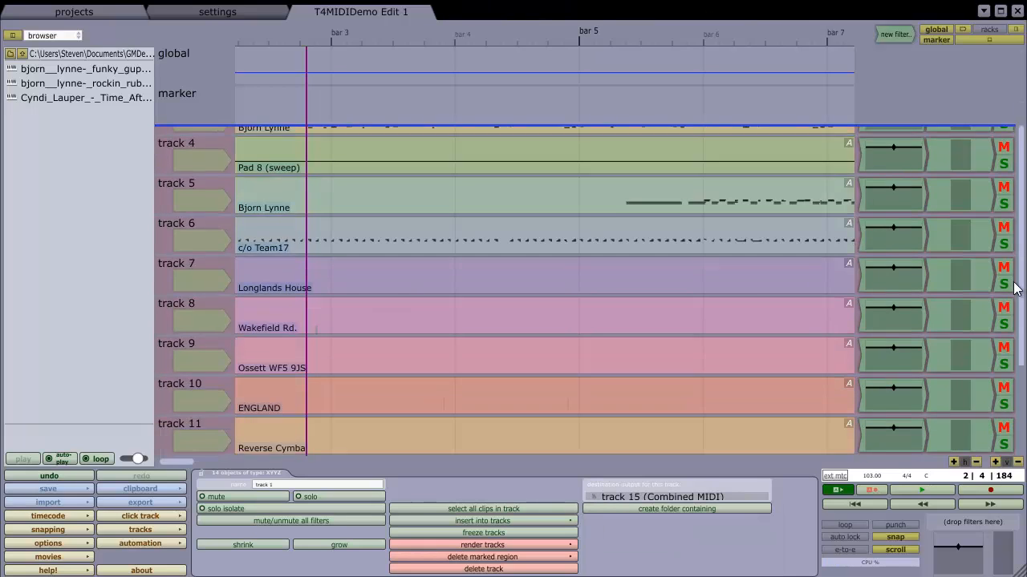
{"action": "scroll", "scroll_direction": "down", "scroll_amount": 3}
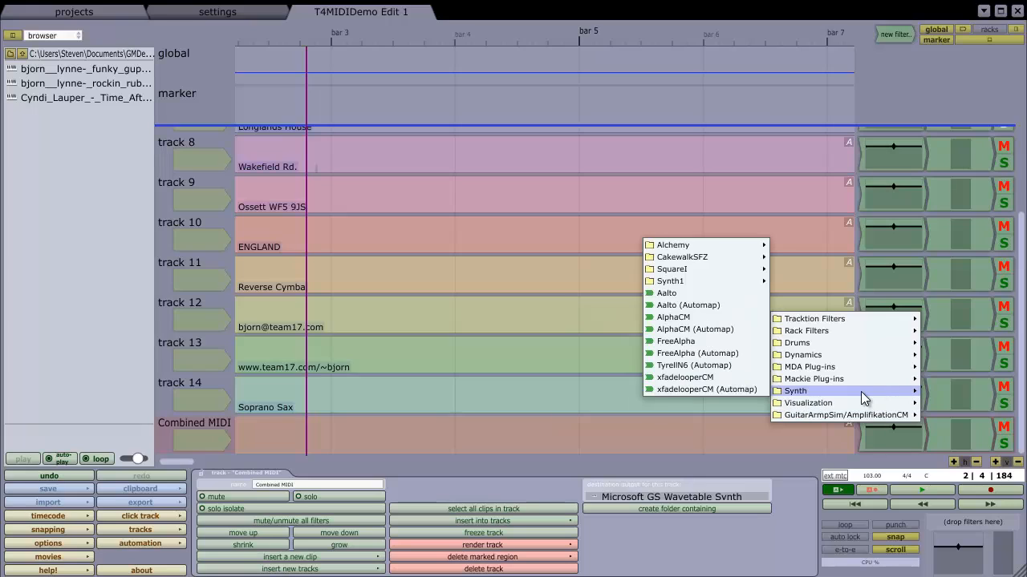
{"action": "mouse_move", "coordinate": [702, 257]}
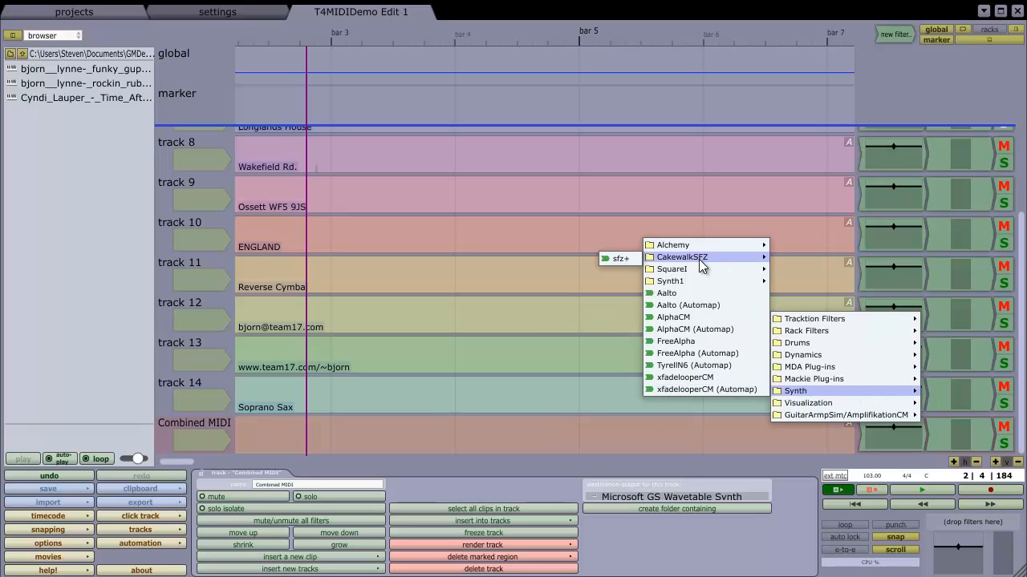
{"action": "mouse_move", "coordinate": [619, 259]}
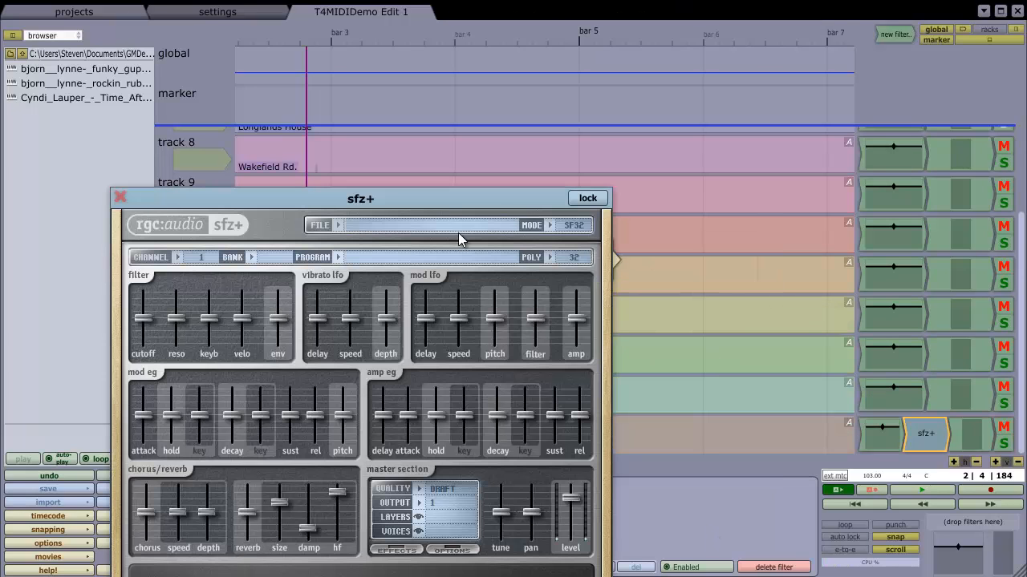
{"action": "left_click_drag", "start_coordinate": [360, 198], "coordinate": [465, 125]}
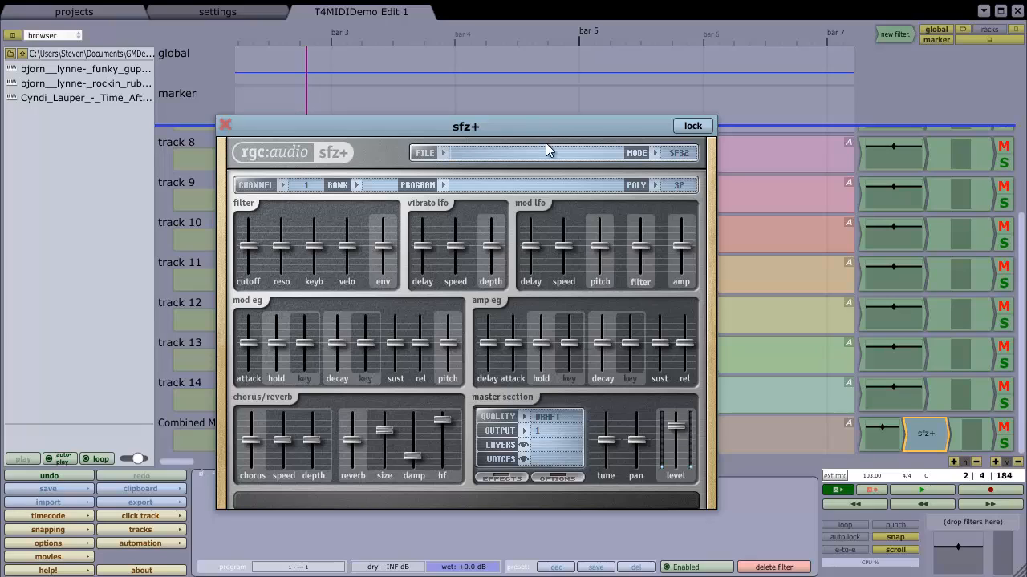
{"action": "mouse_move", "coordinate": [408, 129]}
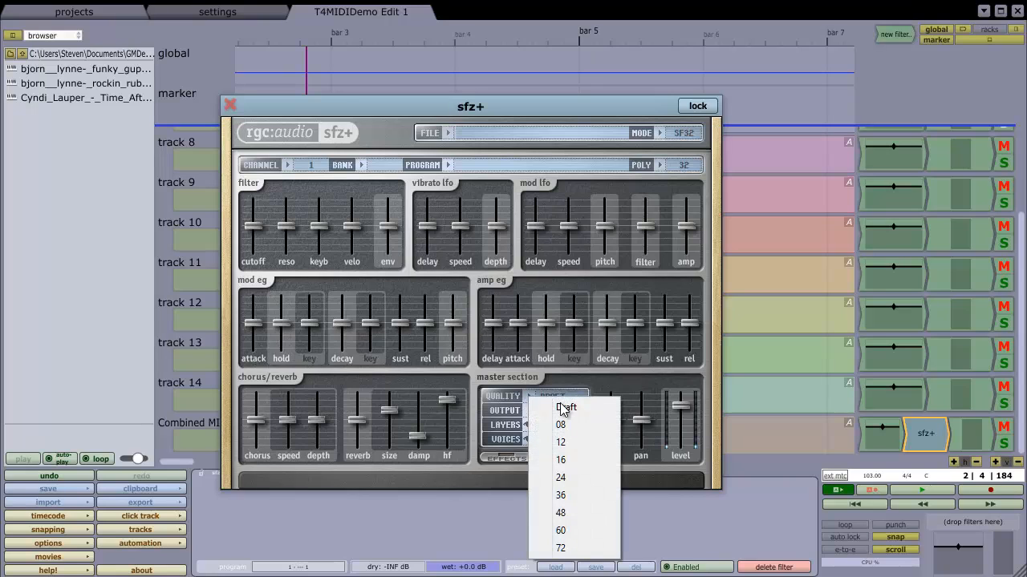
Step: Set sfz+ quality to 72 and enable GM Mode with channel 10 as drums
{"action": "left_click", "coordinate": [560, 547]}
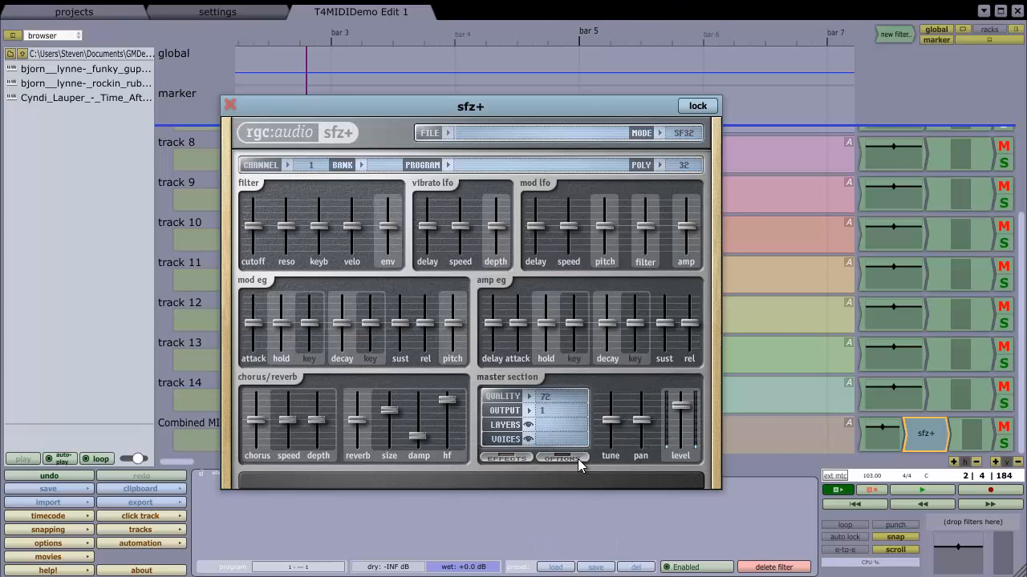
{"action": "left_click", "coordinate": [561, 457]}
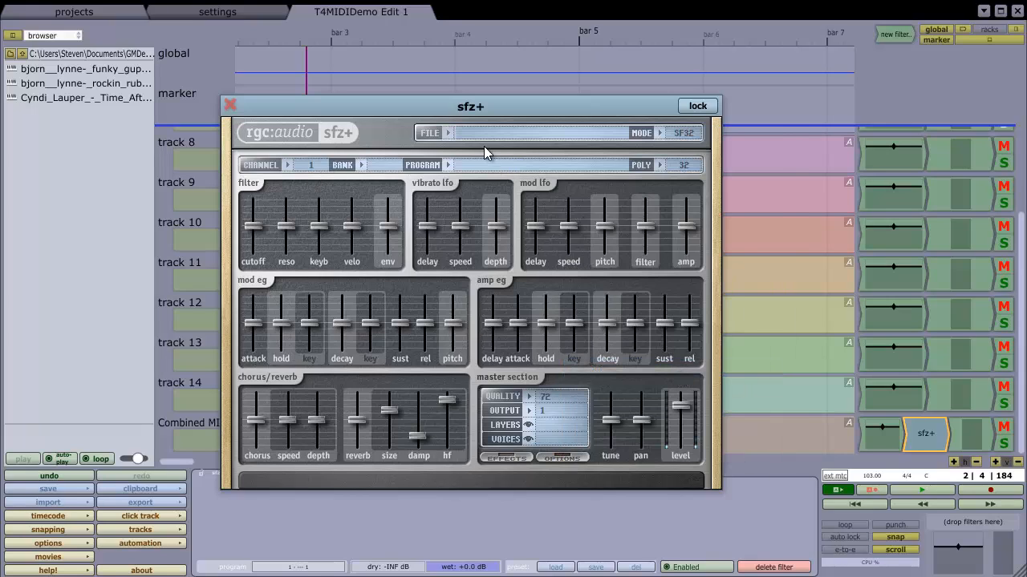
{"action": "mouse_move", "coordinate": [488, 145]}
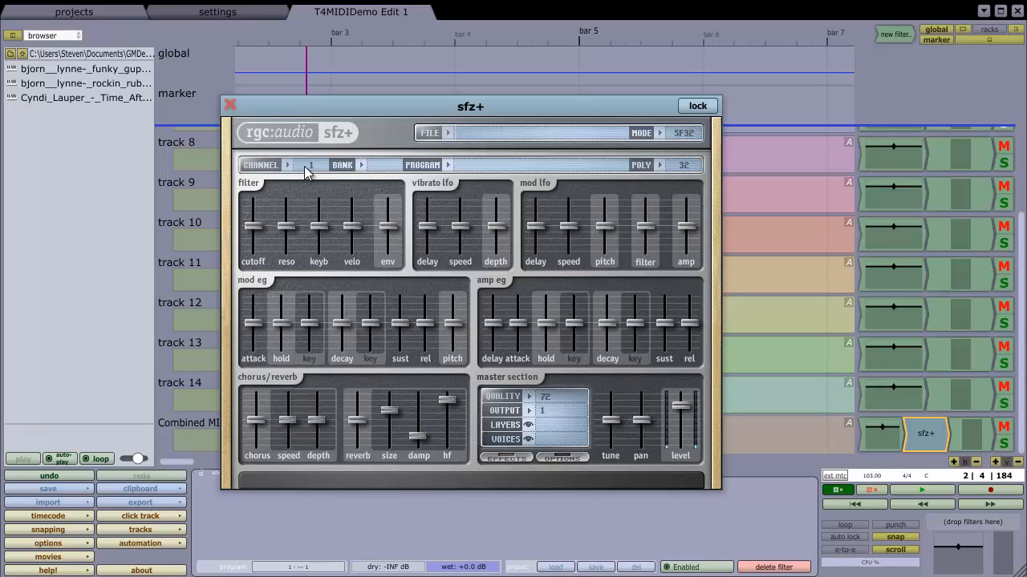
{"action": "mouse_move", "coordinate": [289, 169]}
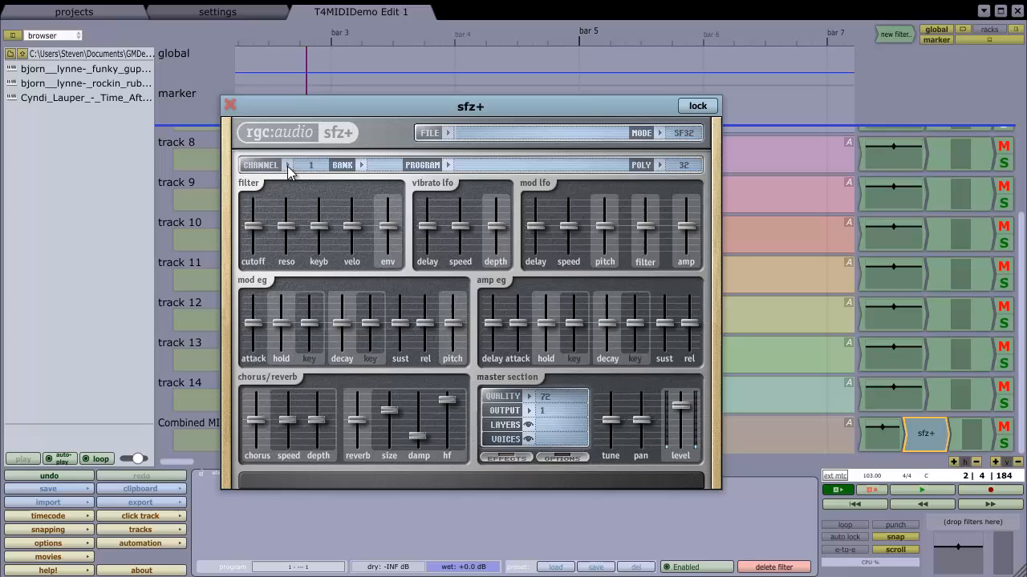
{"action": "mouse_move", "coordinate": [471, 138]}
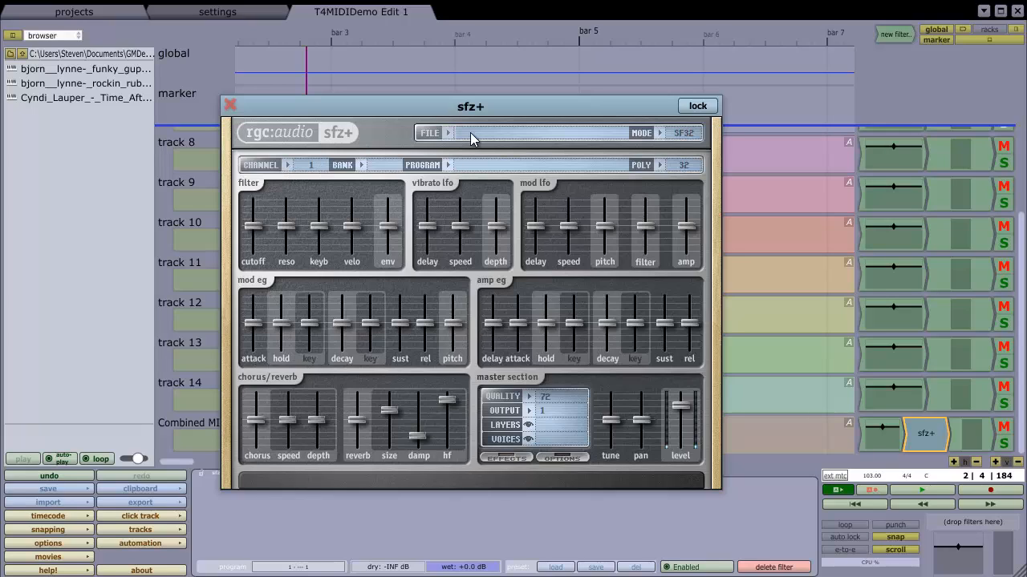
{"action": "mouse_move", "coordinate": [451, 146]}
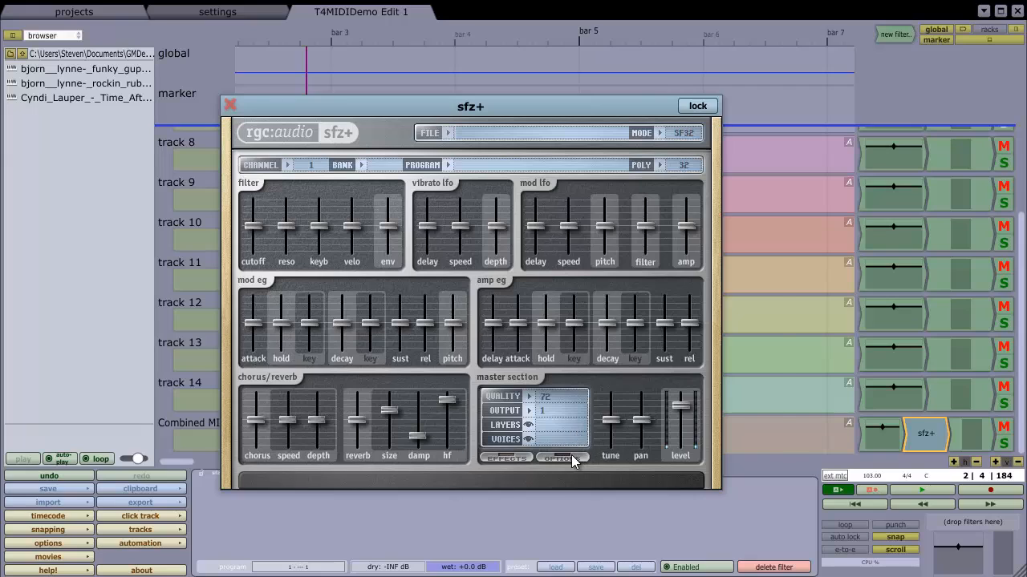
{"action": "left_click", "coordinate": [556, 458]}
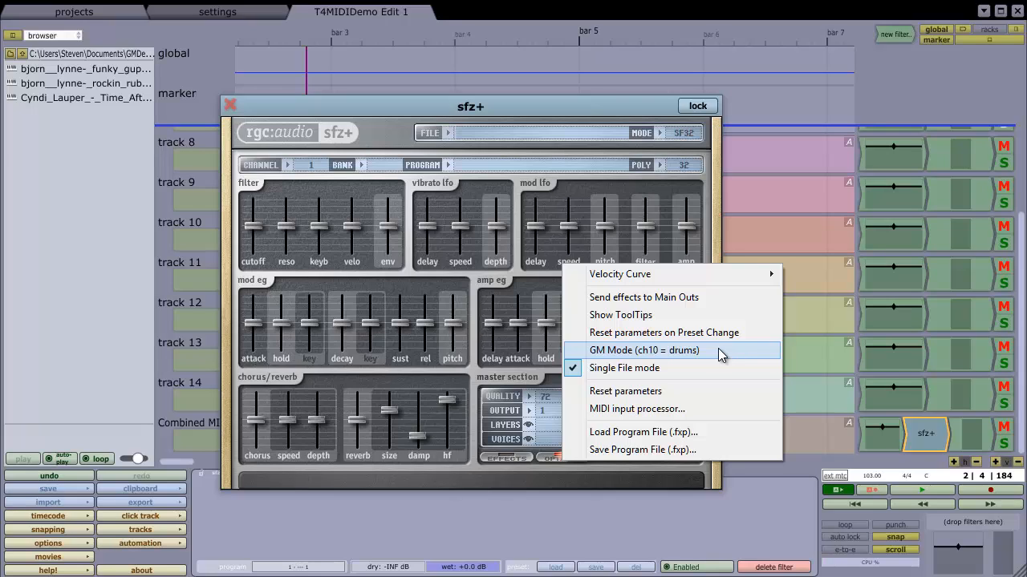
{"action": "left_click", "coordinate": [644, 350]}
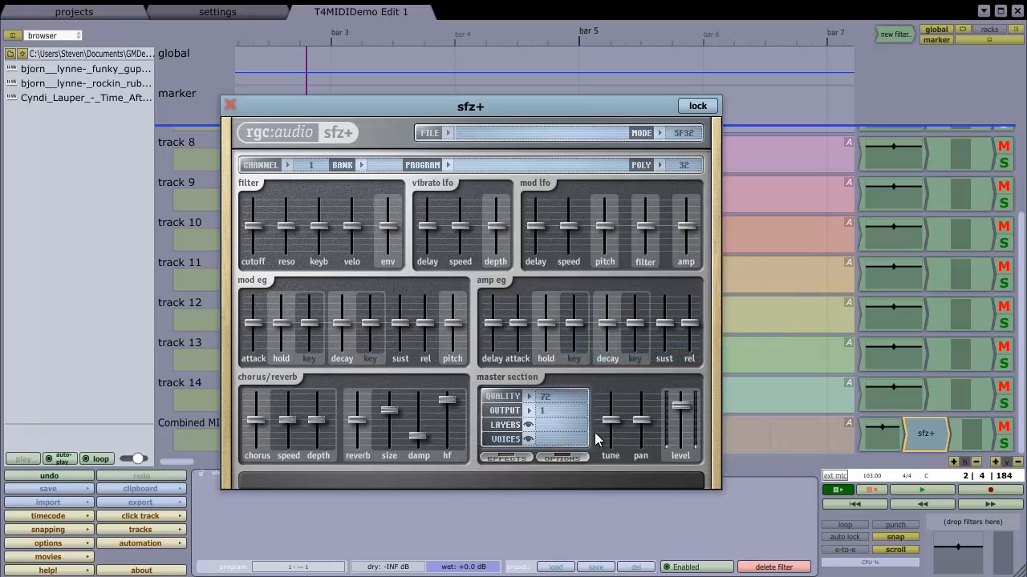
{"action": "left_click", "coordinate": [563, 457]}
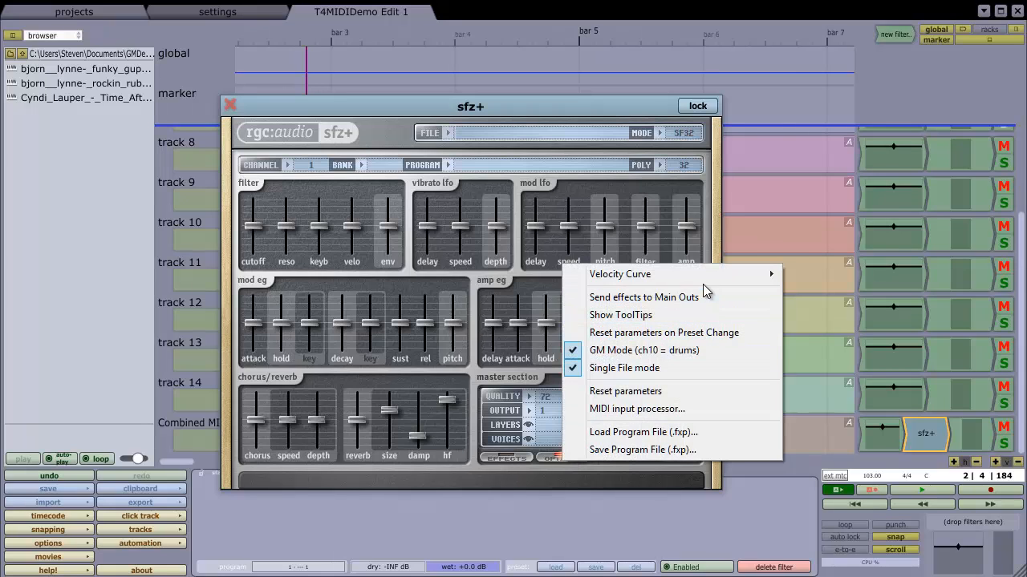
{"action": "mouse_move", "coordinate": [489, 434]}
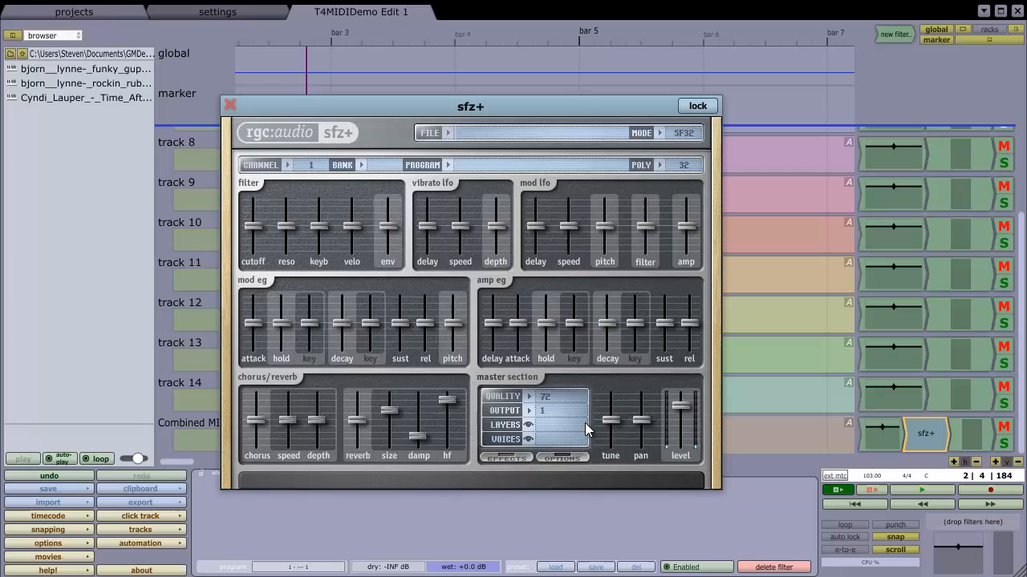
{"action": "left_click", "coordinate": [428, 132]}
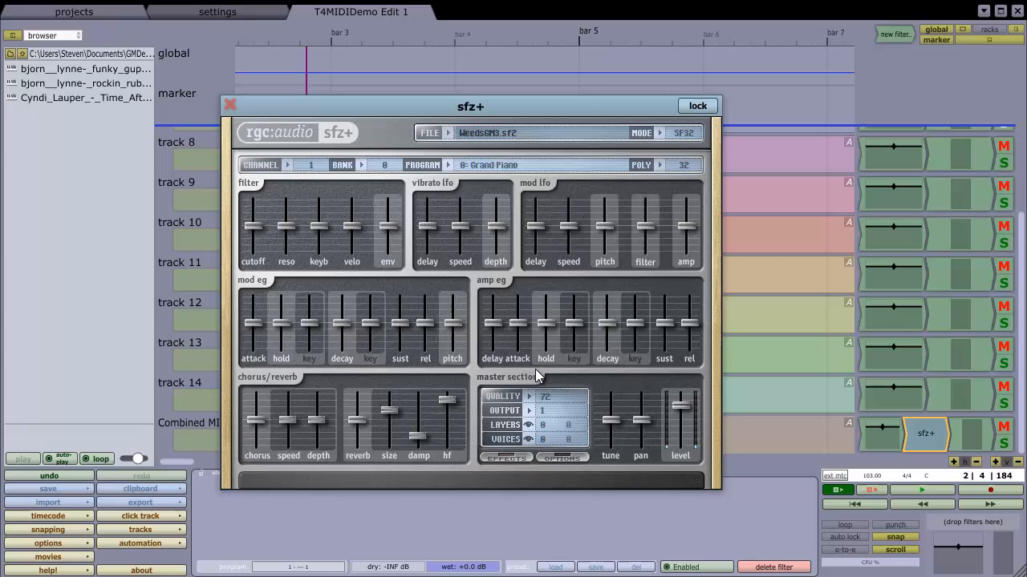
Step: Preview WeedsGM3 instruments during playback, select channel 2 Fretless Bass, and close sfz+
{"action": "left_click_drag", "start_coordinate": [471, 105], "coordinate": [520, 73]}
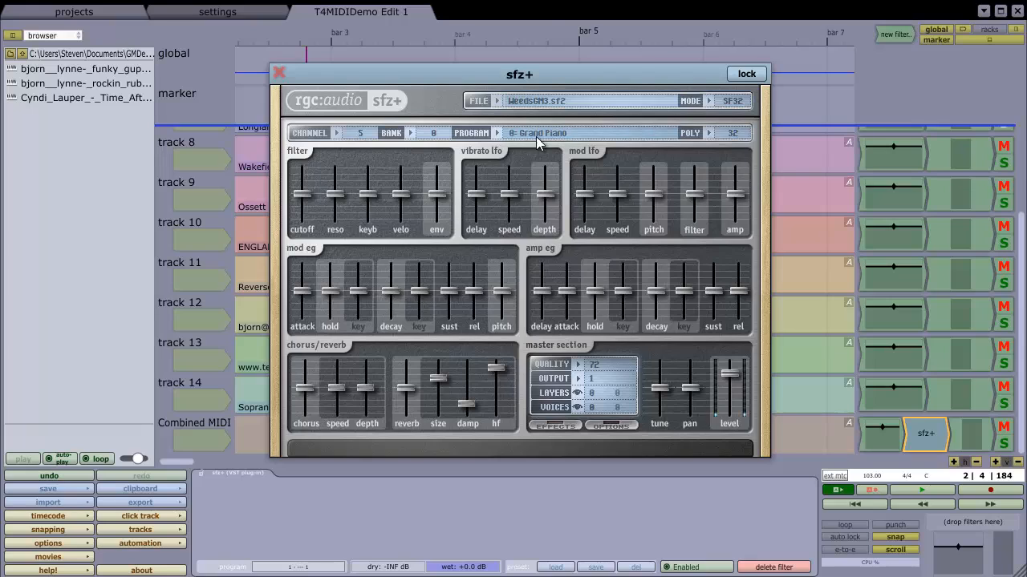
{"action": "left_click", "coordinate": [853, 504]}
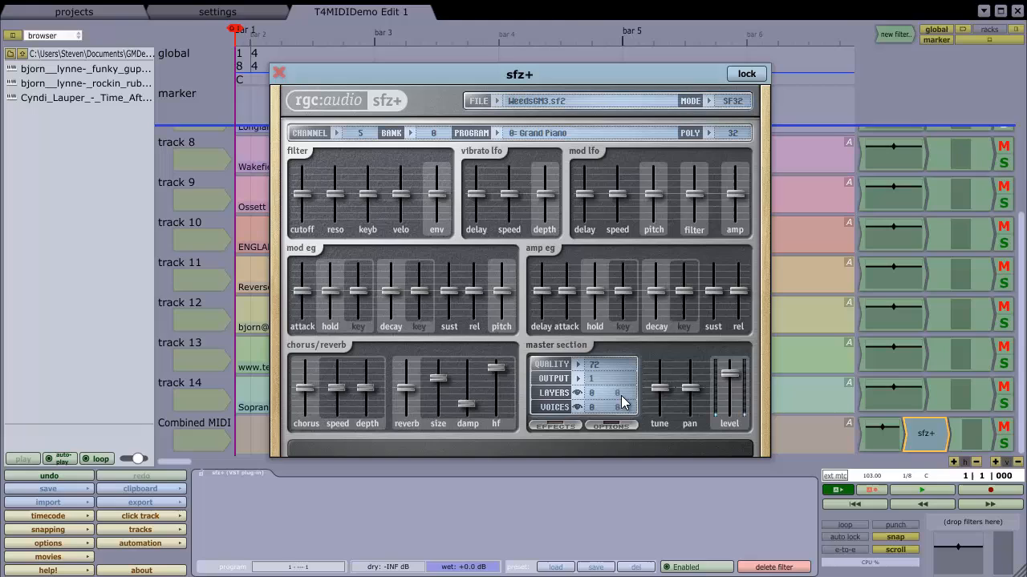
{"action": "left_click", "coordinate": [920, 489]}
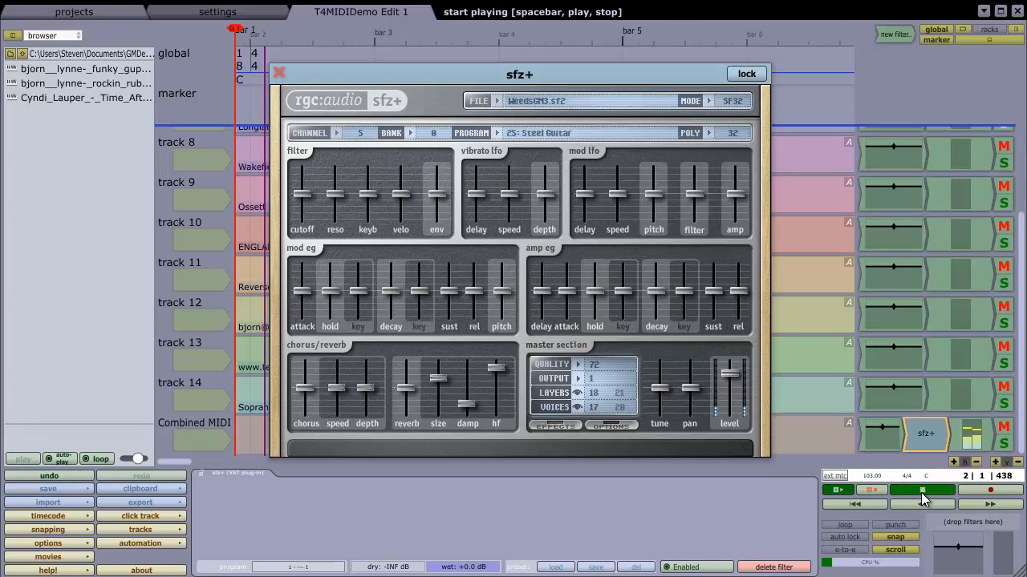
{"action": "left_click", "coordinate": [921, 490]}
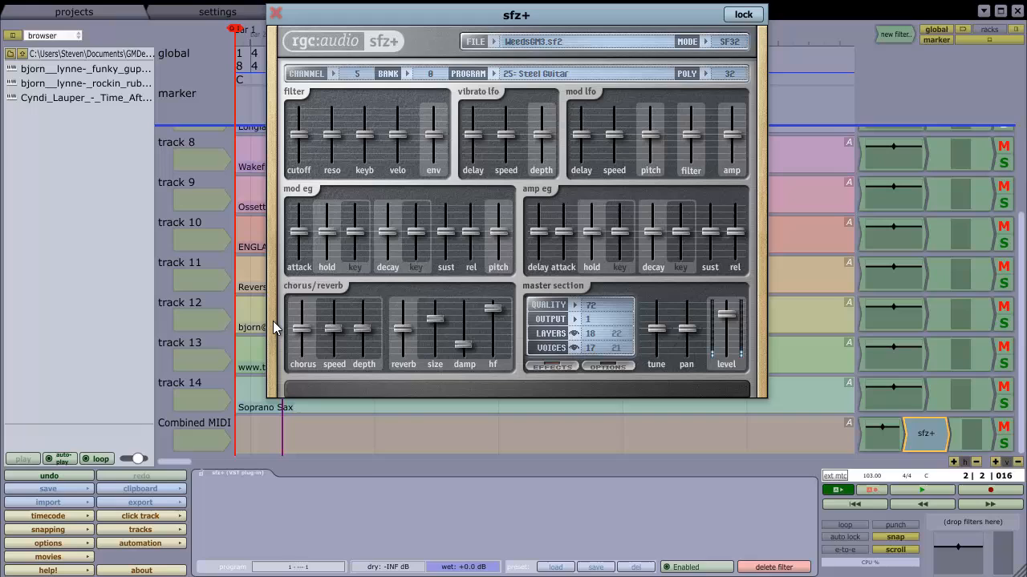
{"action": "mouse_move", "coordinate": [329, 85]}
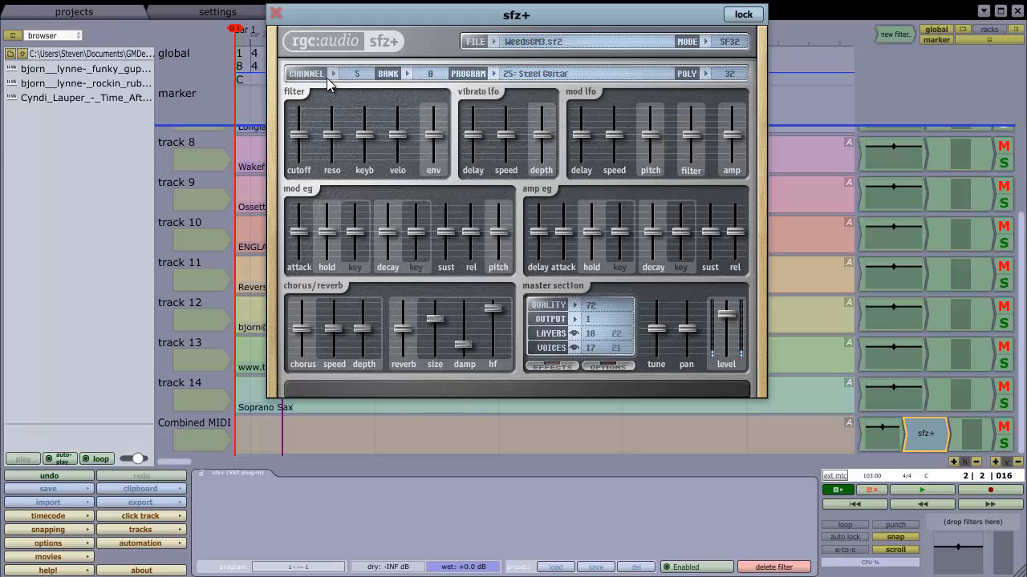
{"action": "left_click", "coordinate": [332, 73]}
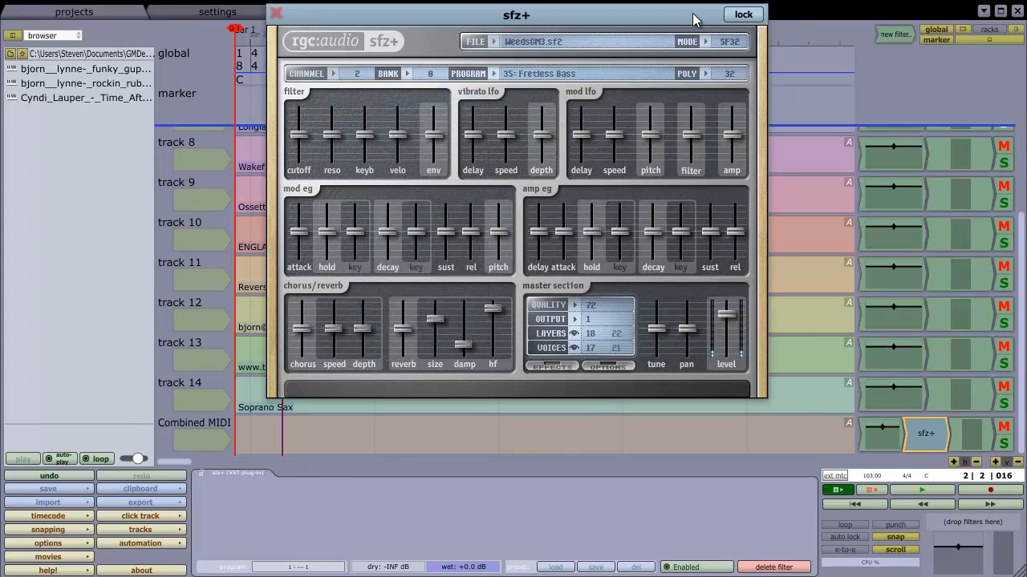
{"action": "left_click", "coordinate": [276, 13]}
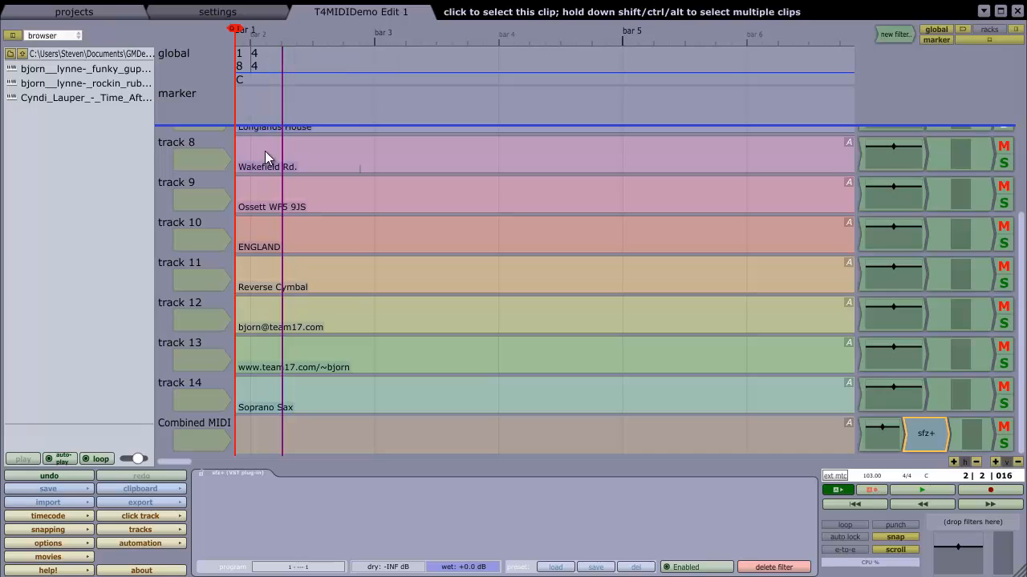
Step: Route the Combined MIDI track to (default audio output) and briefly play back to test
{"action": "left_click", "coordinate": [854, 504]}
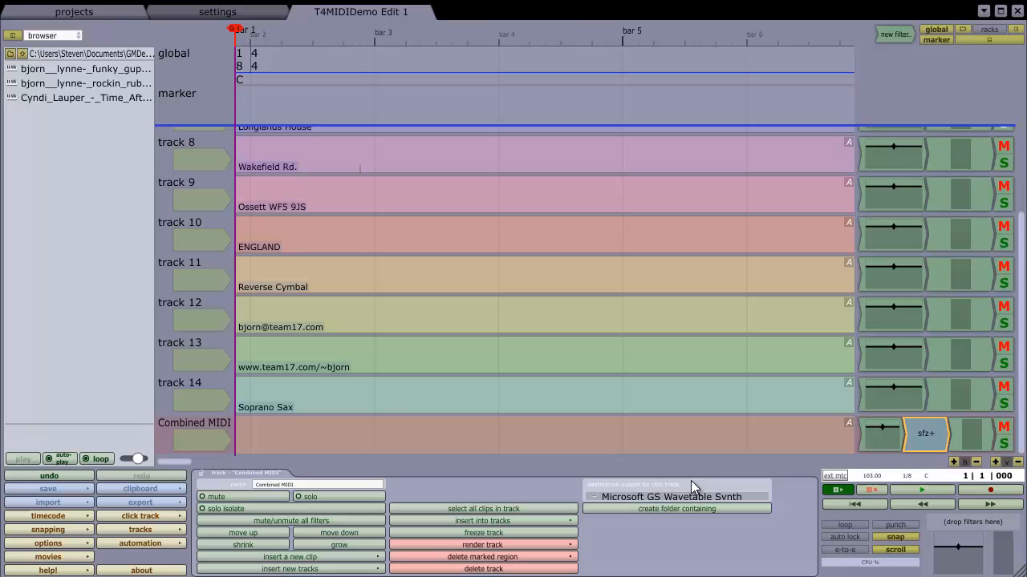
{"action": "left_click", "coordinate": [671, 496]}
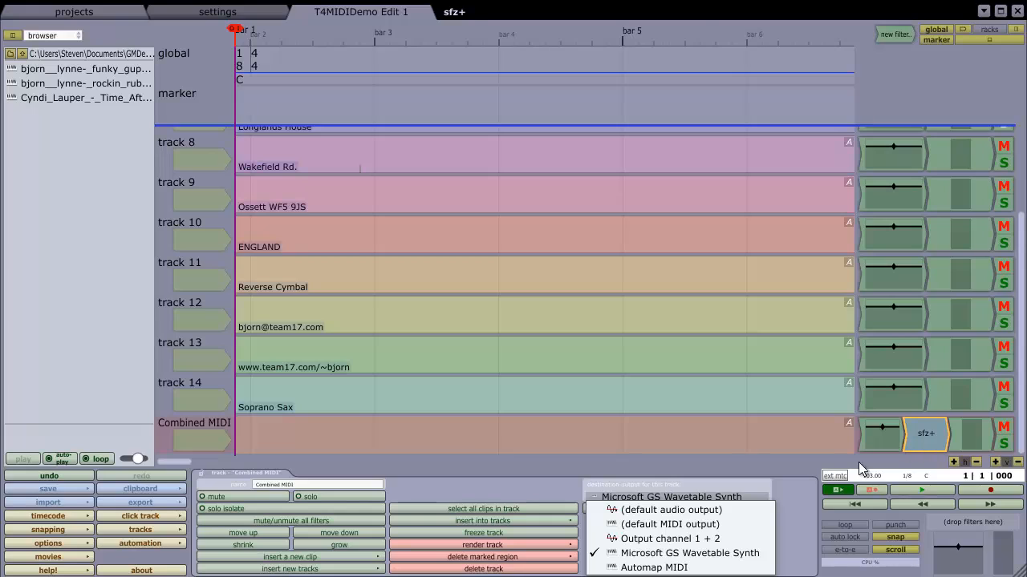
{"action": "mouse_move", "coordinate": [706, 511]}
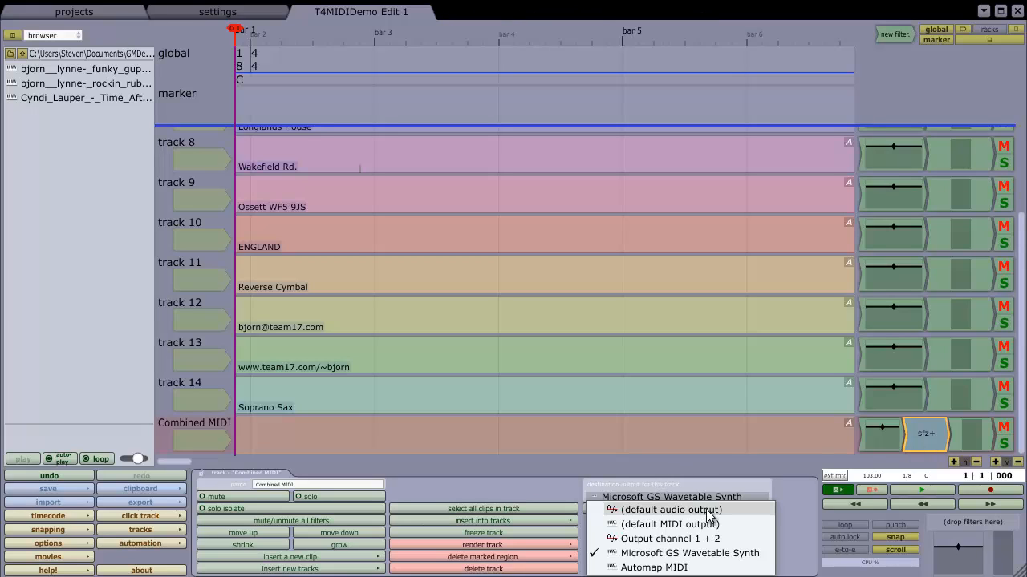
{"action": "left_click", "coordinate": [670, 509]}
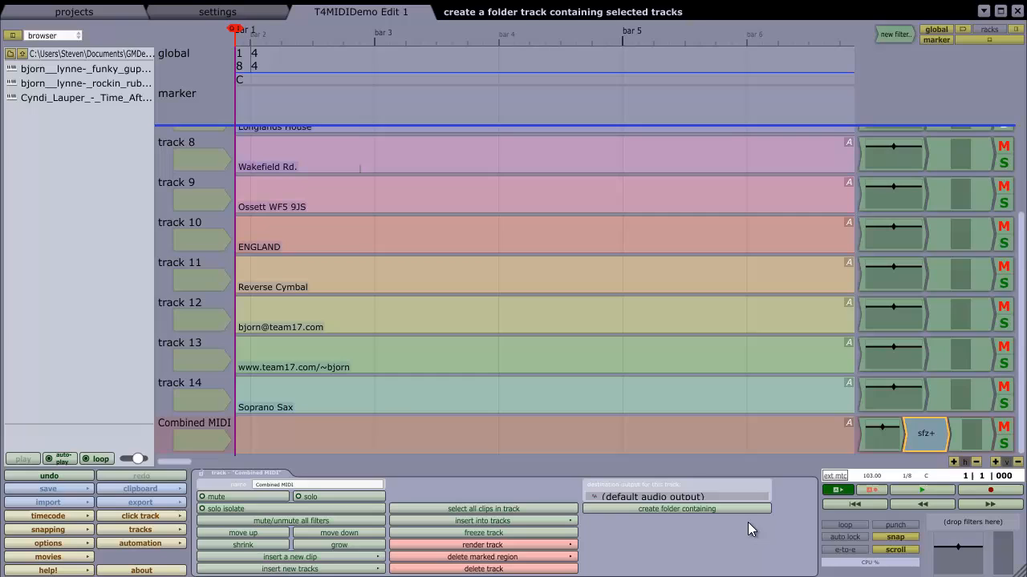
{"action": "mouse_move", "coordinate": [921, 490]}
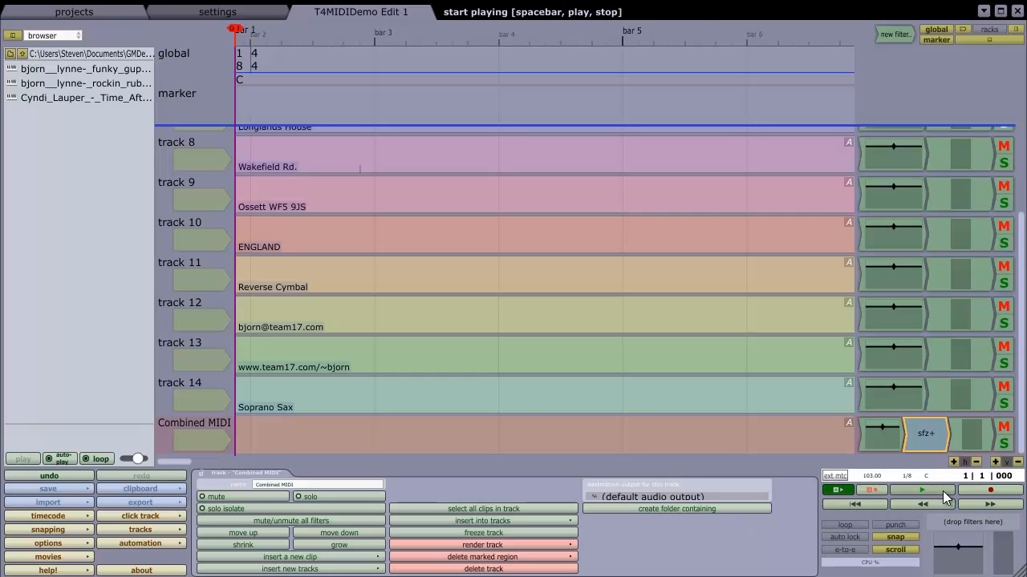
{"action": "left_click", "coordinate": [921, 490]}
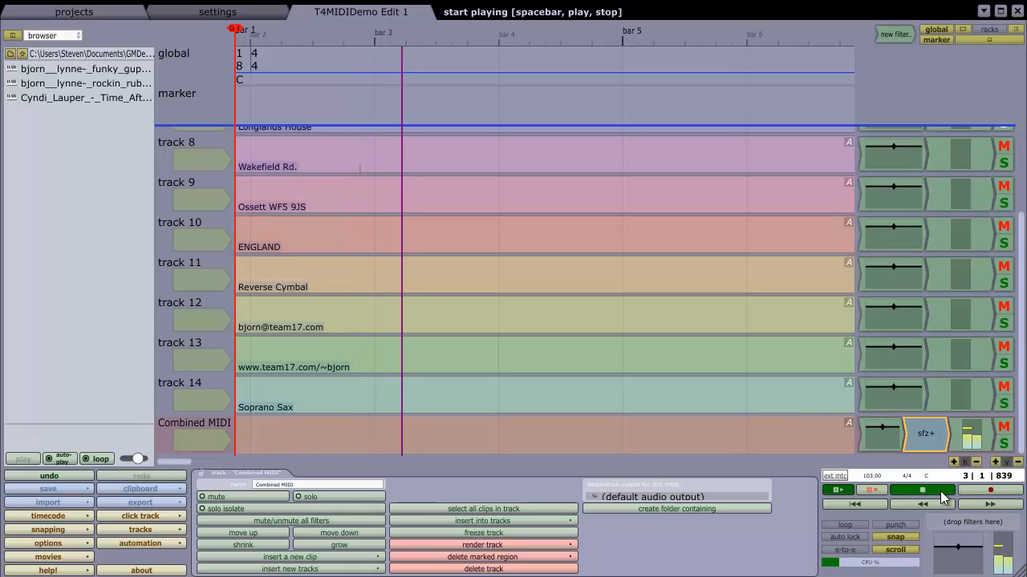
{"action": "left_click", "coordinate": [604, 313]}
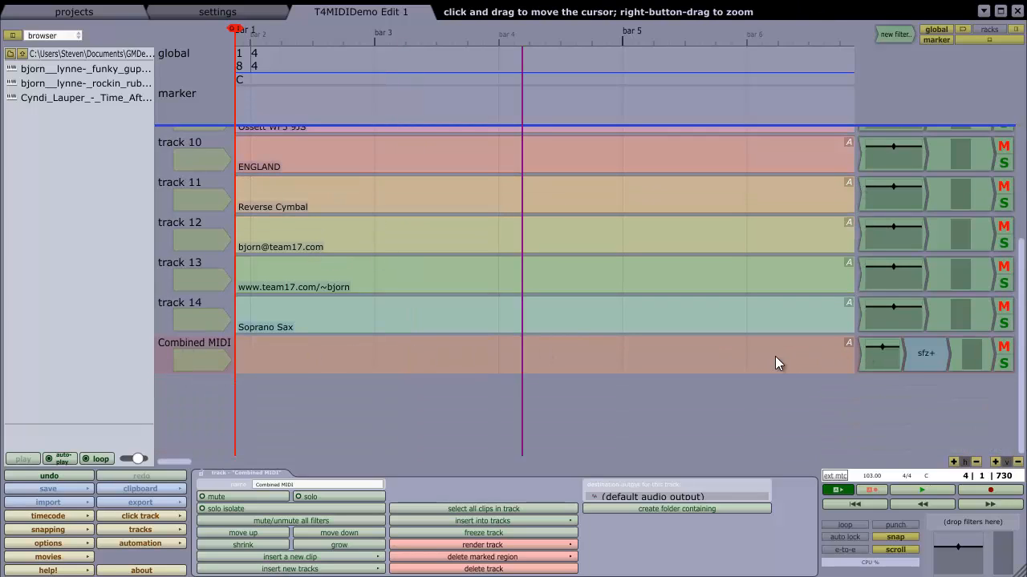
{"action": "mouse_move", "coordinate": [961, 366]}
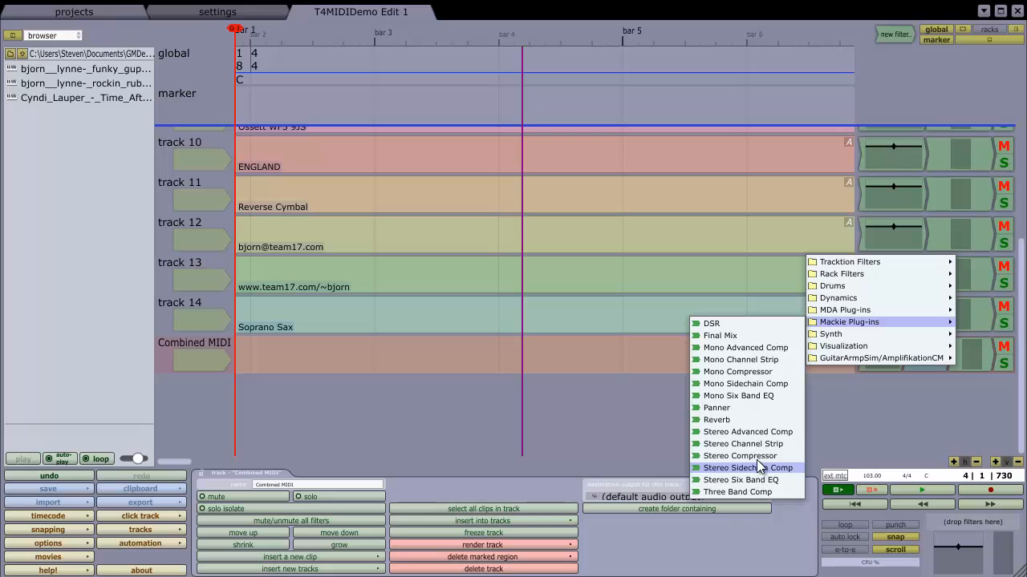
Step: Insert the Mackie Stereo Channel Strip after sfz+ and close its editor window
{"action": "left_click", "coordinate": [742, 443]}
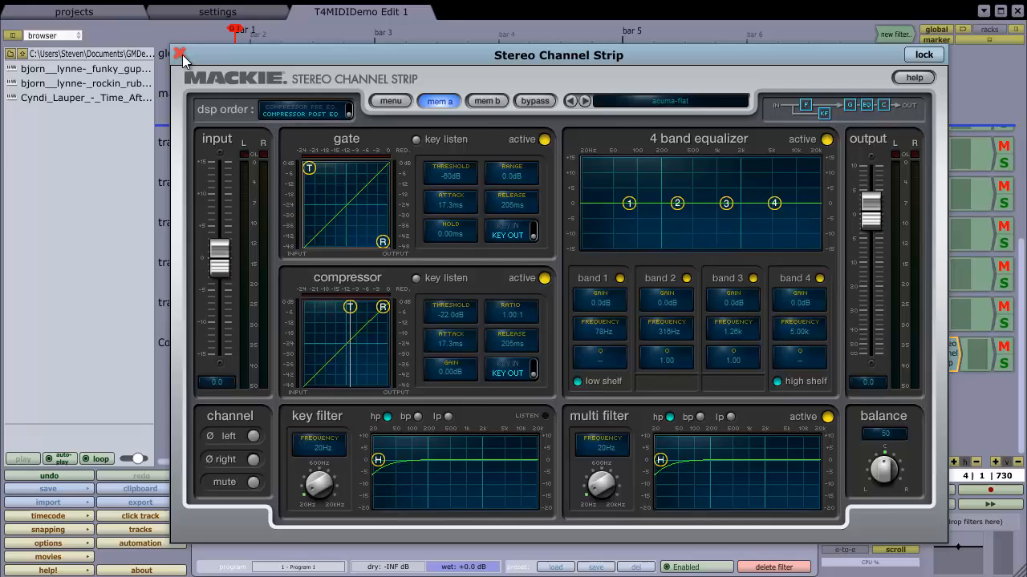
{"action": "left_click", "coordinate": [180, 54]}
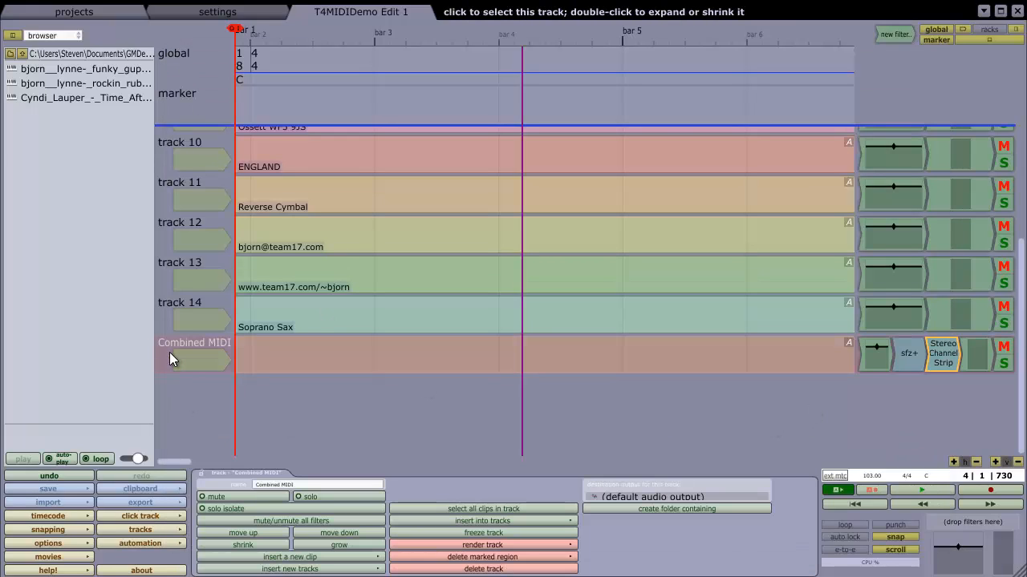
{"action": "right_click", "coordinate": [194, 353]}
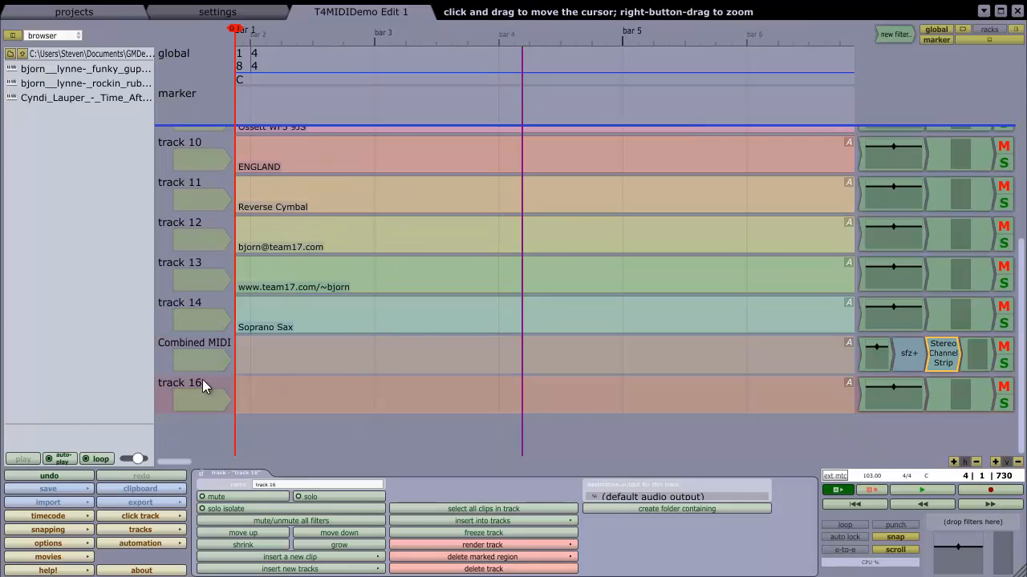
Step: Assign the Electric Guit input to new track 16 and move the cursor to mid bar 3
{"action": "left_click", "coordinate": [249, 313]}
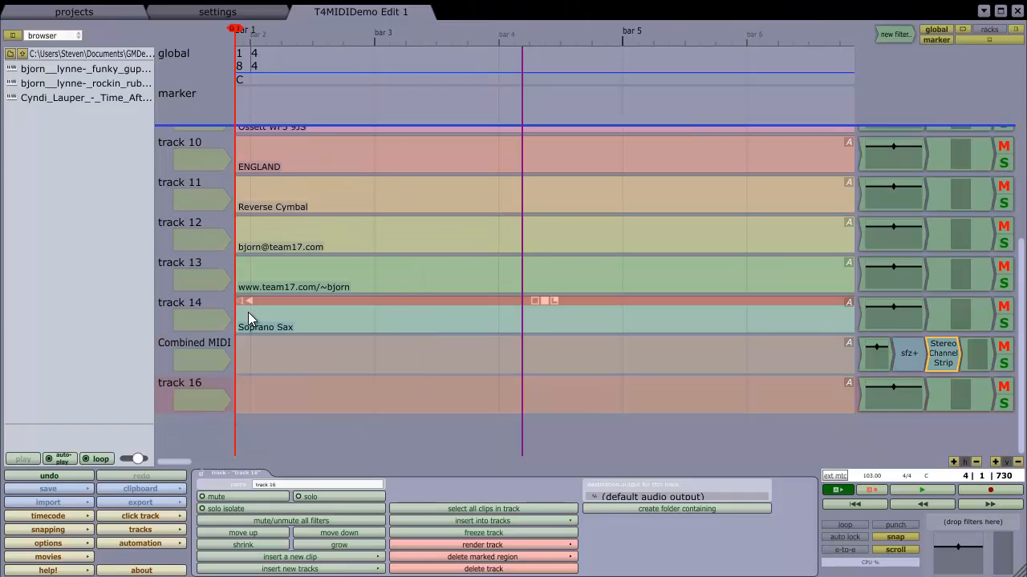
{"action": "left_click", "coordinate": [193, 393]}
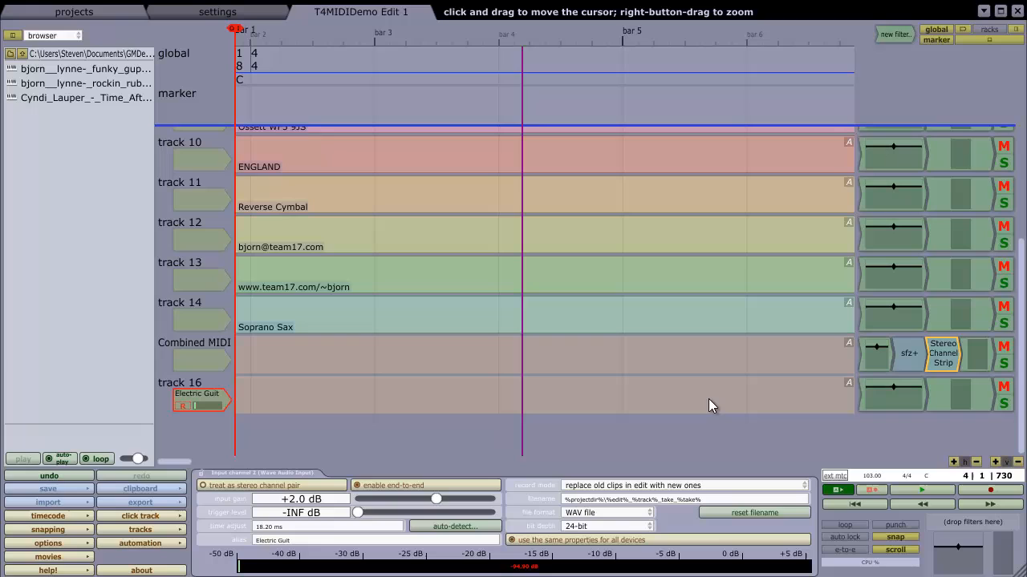
{"action": "mouse_move", "coordinate": [379, 105]}
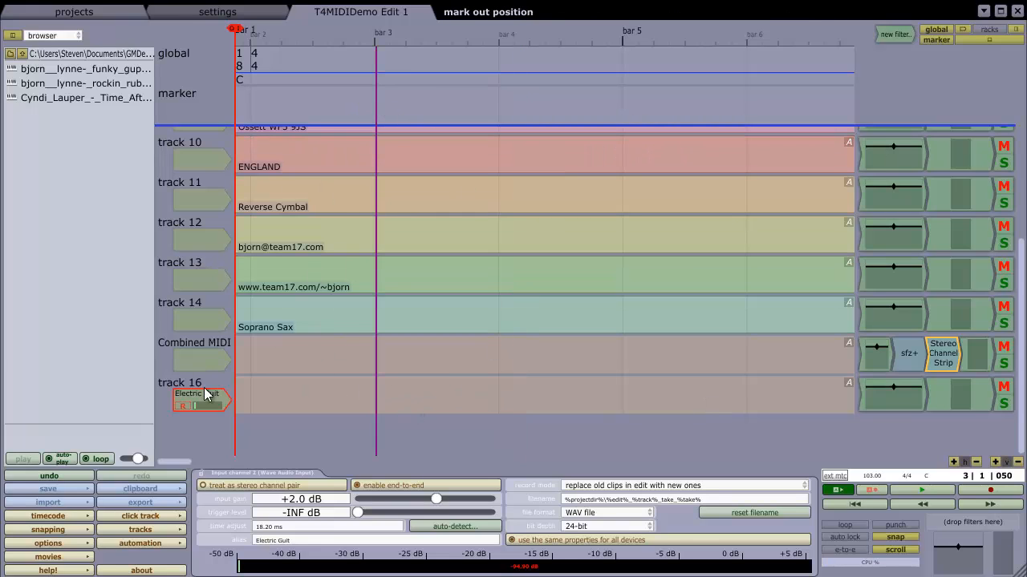
{"action": "mouse_move", "coordinate": [449, 436]}
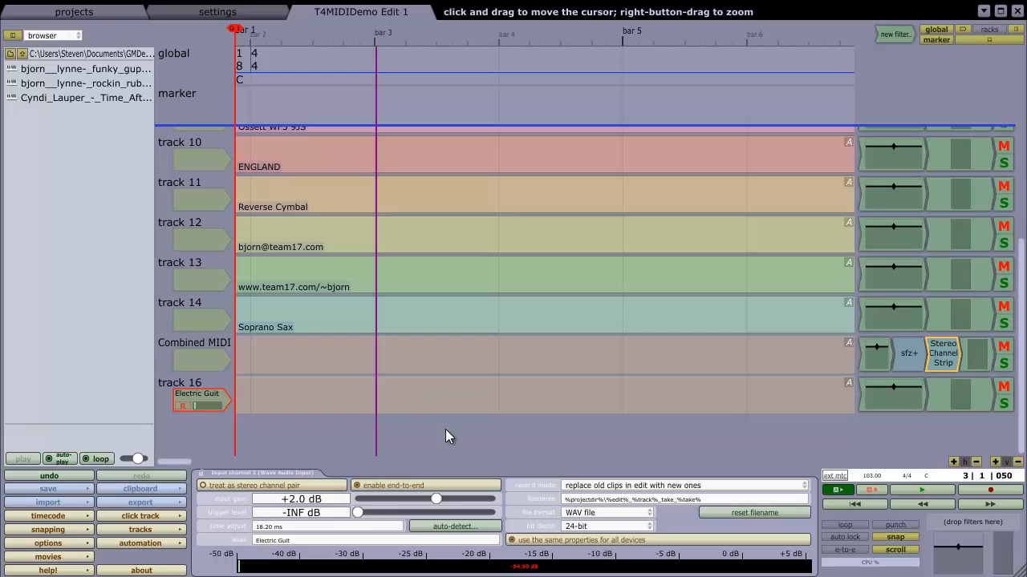
{"action": "left_click", "coordinate": [438, 449]}
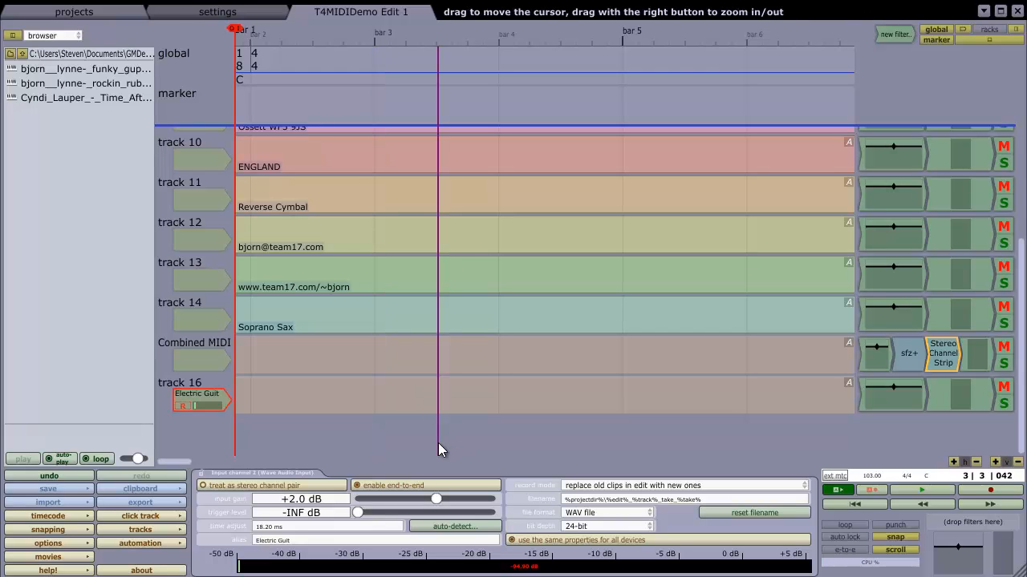